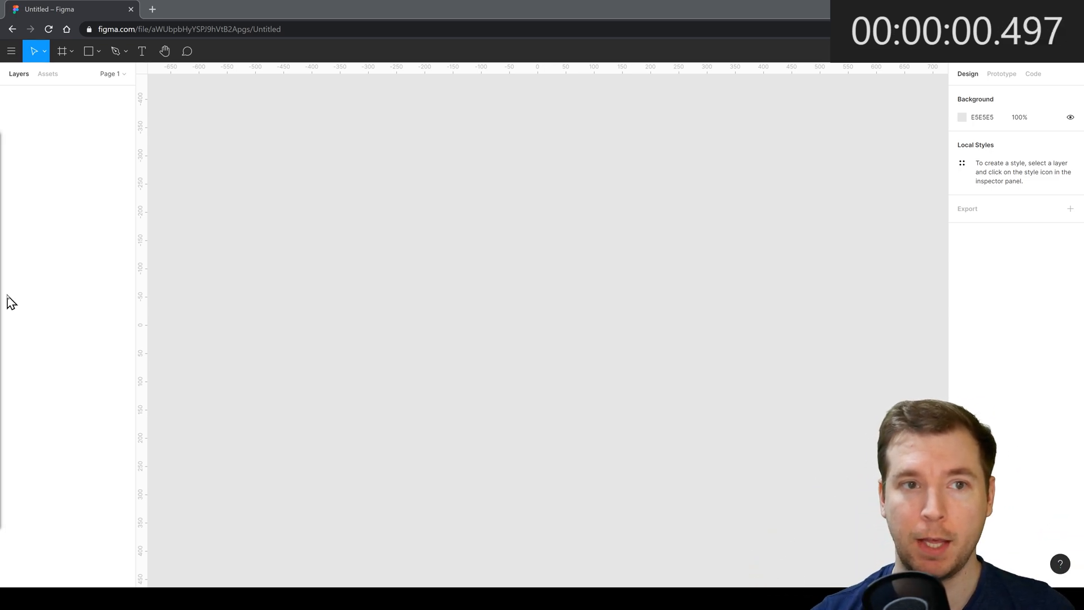
- Create a Desktop 1440×1024 frame with the Frame tool
click(72, 50)
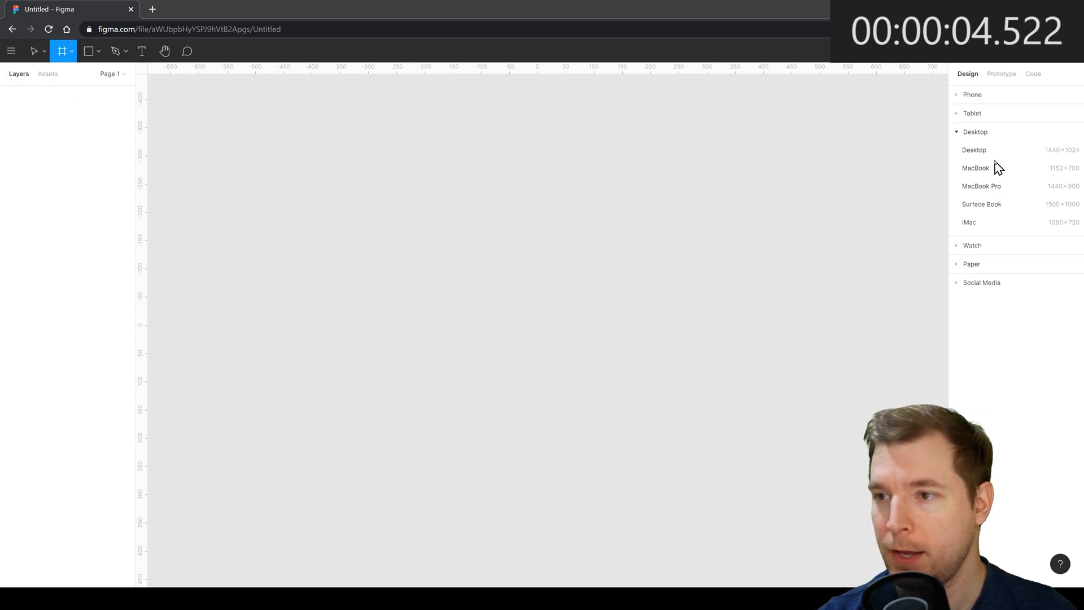
click(973, 149)
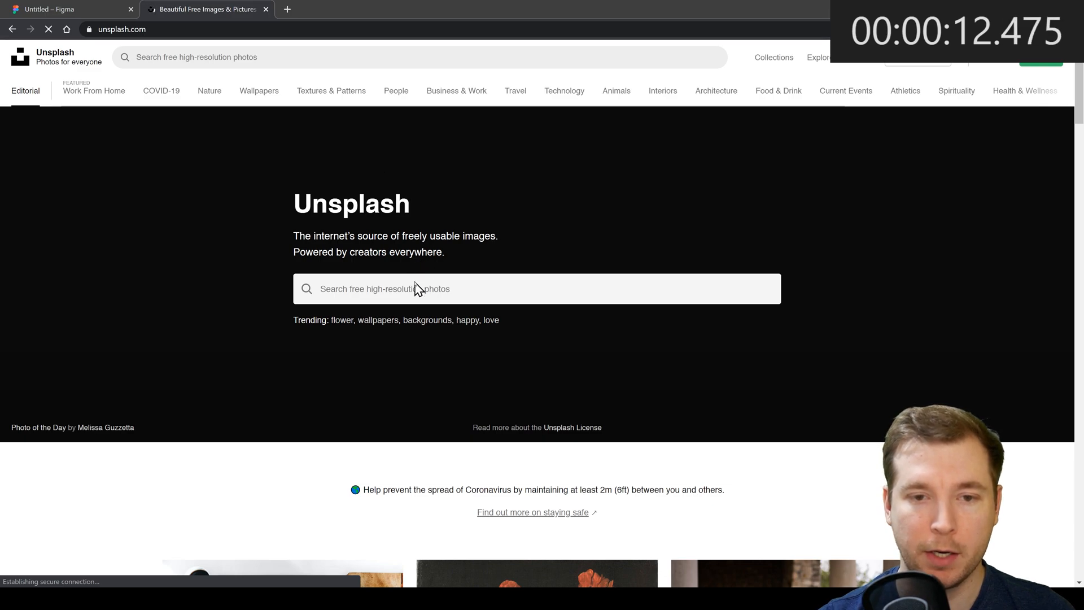
- Search Unsplash for 'coffee' and download the white mug and saucer photo
text(coffee)
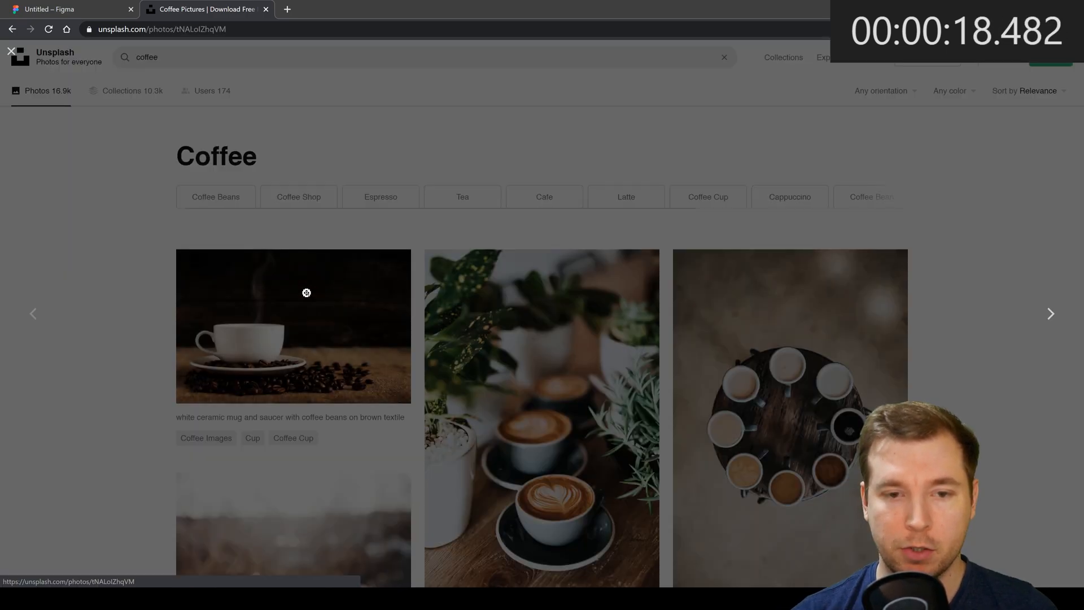
click(292, 326)
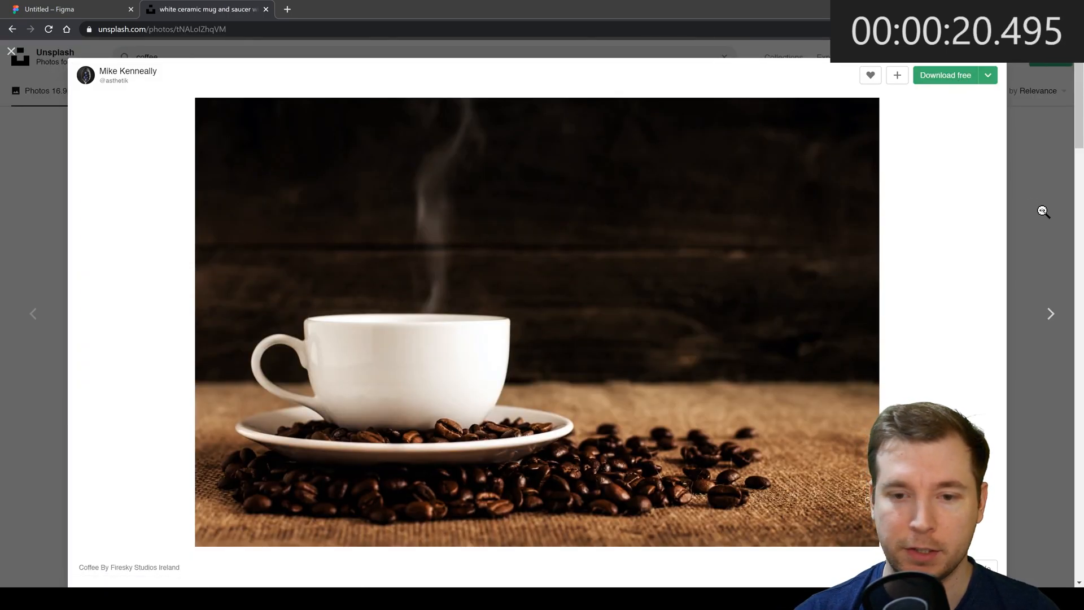
click(945, 75)
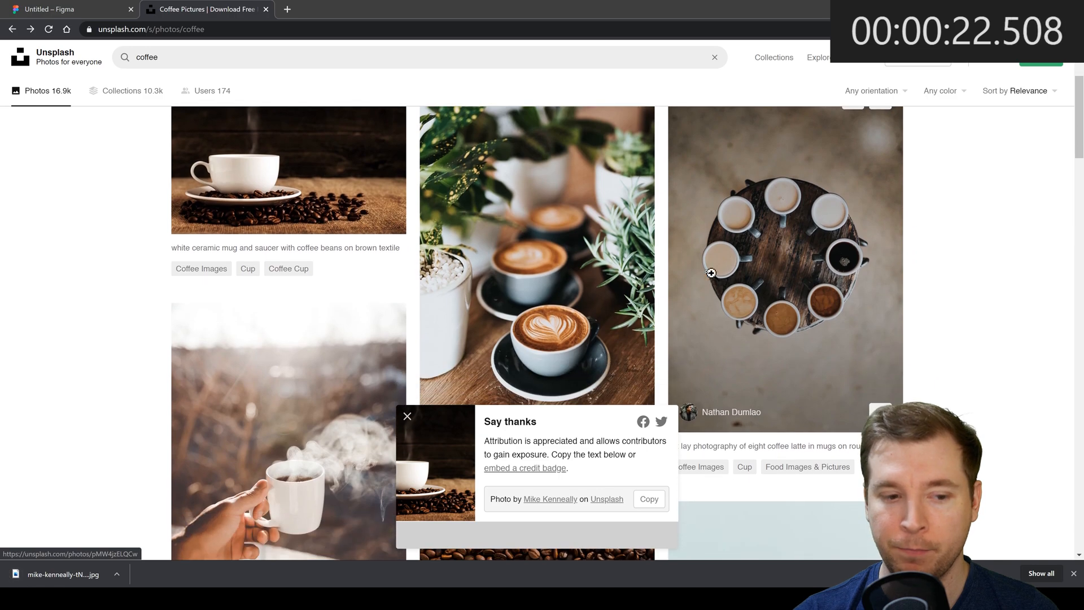
- Download the coffee beans photo from the search results
scroll(down, 3)
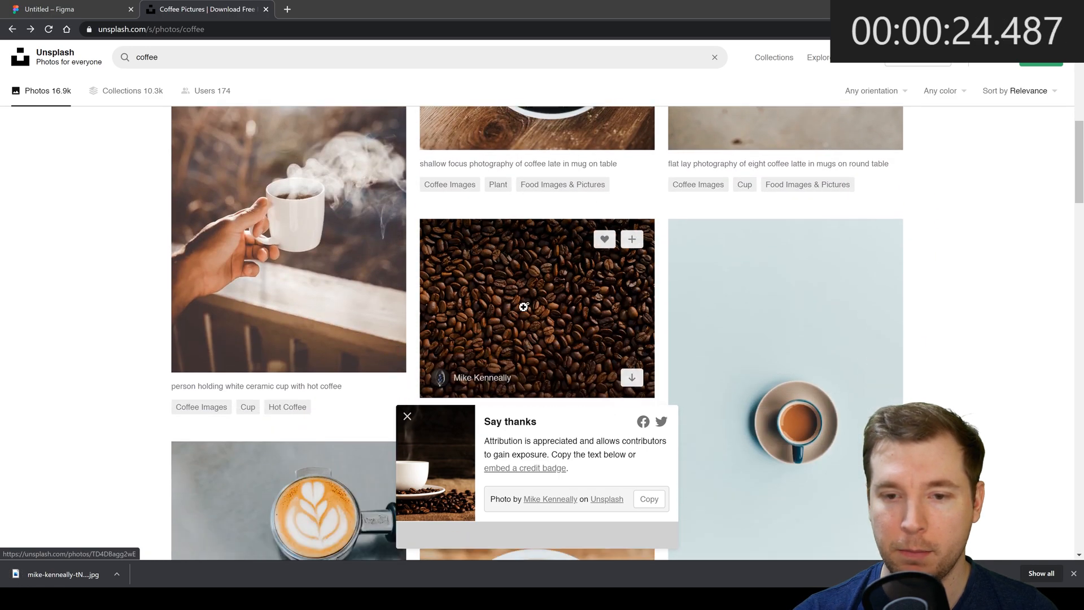
click(537, 308)
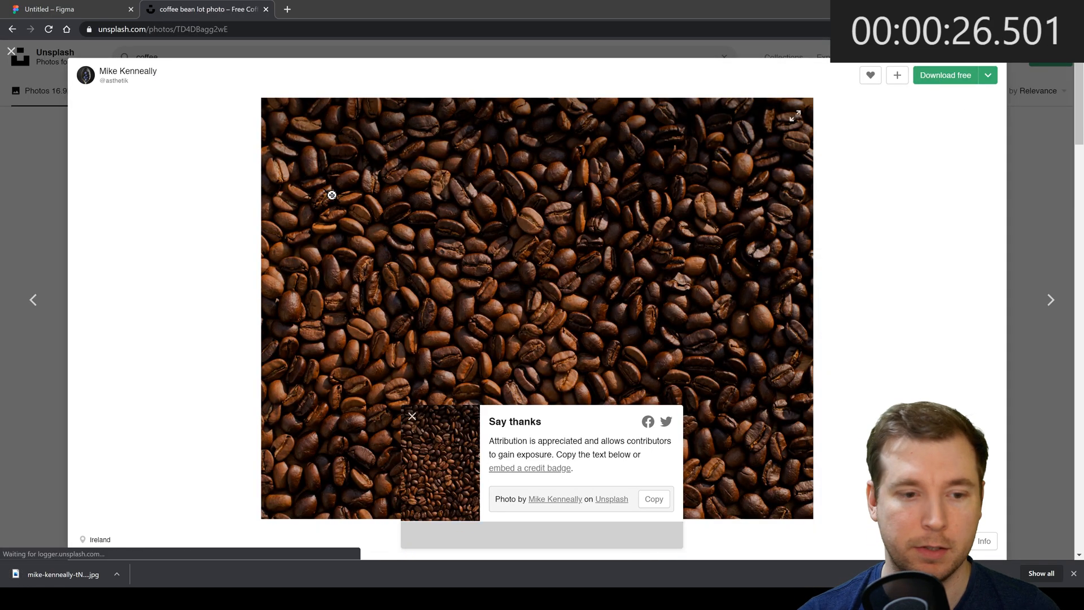
click(69, 9)
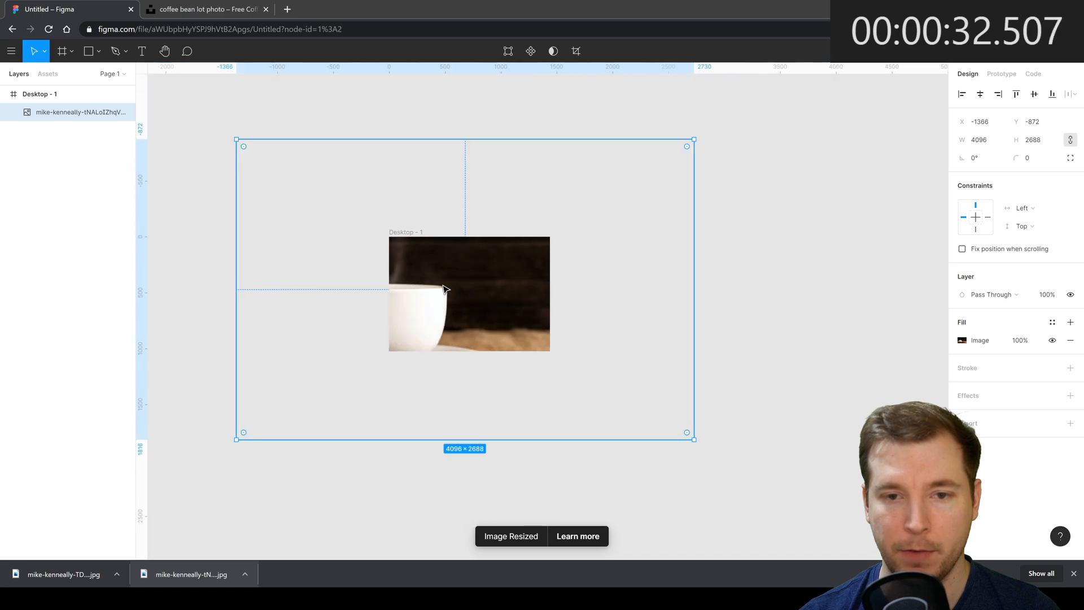
- Scale the coffee cup photo down to about 462 × 303 inside the frame
drag(693, 438, 677, 442)
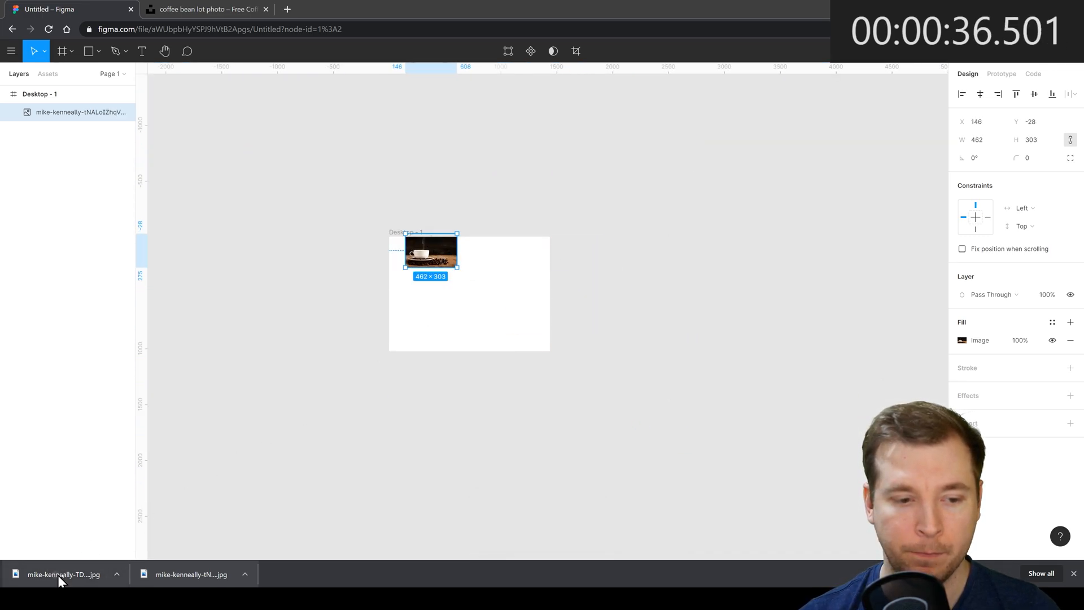
mouse_move(430, 306)
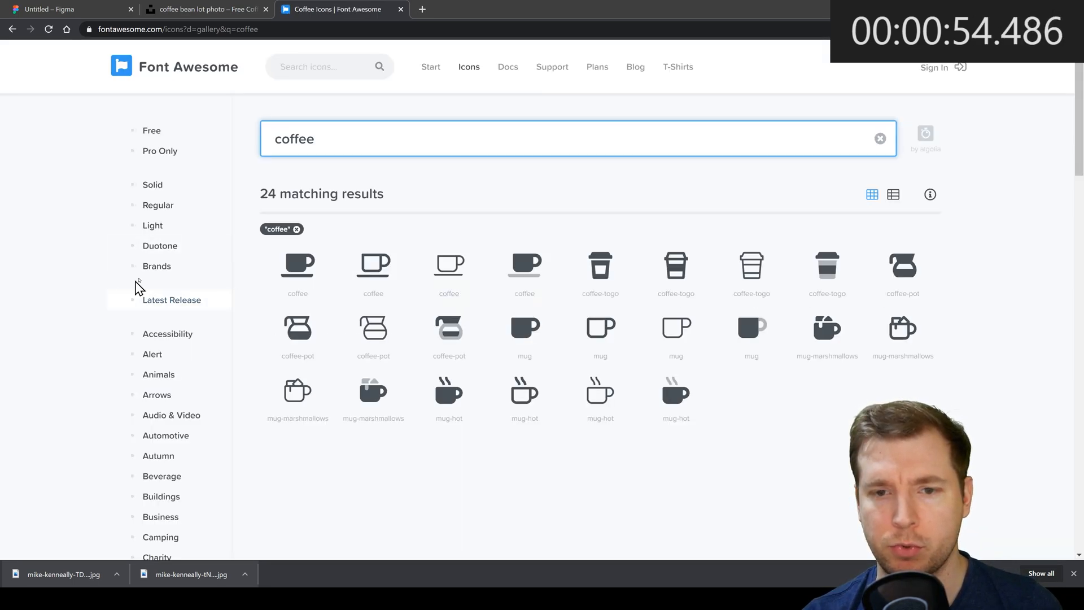
mouse_move(826, 271)
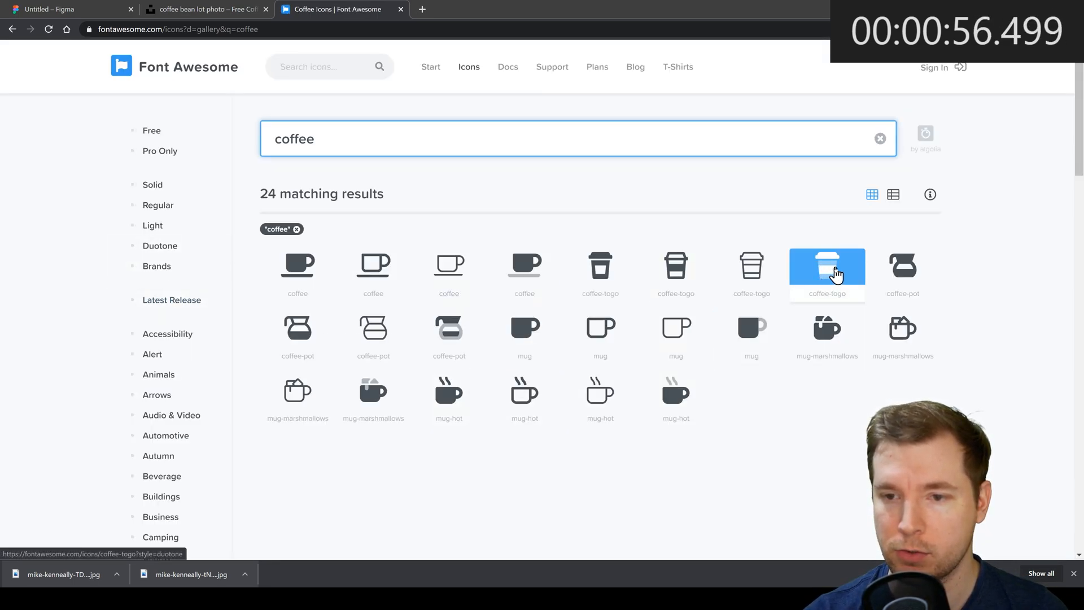
- Download the duotone coffee-togo icon as SVG from Font Awesome
click(826, 270)
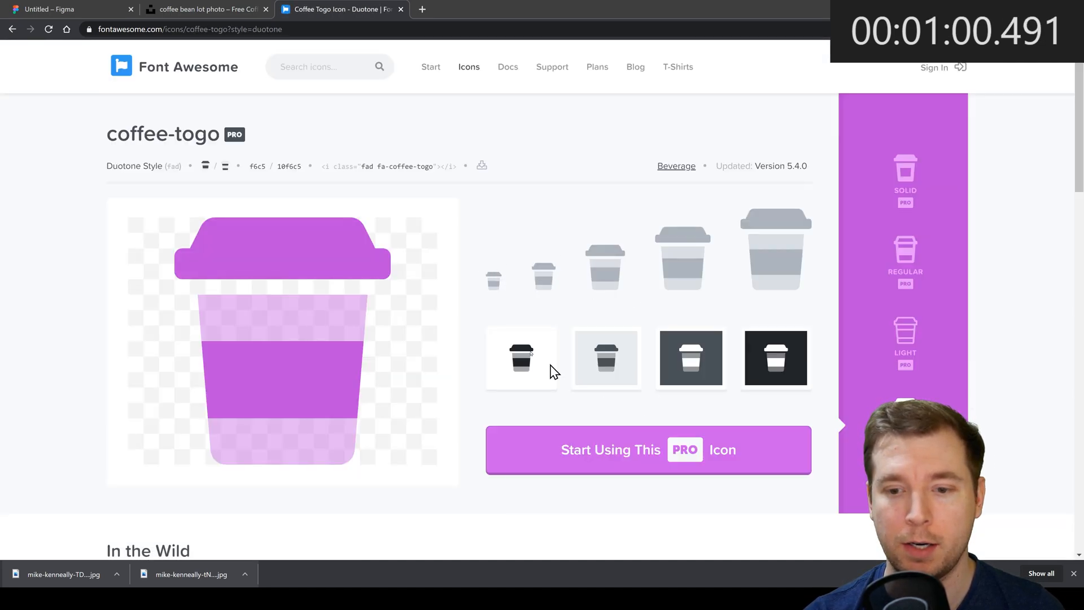
click(68, 9)
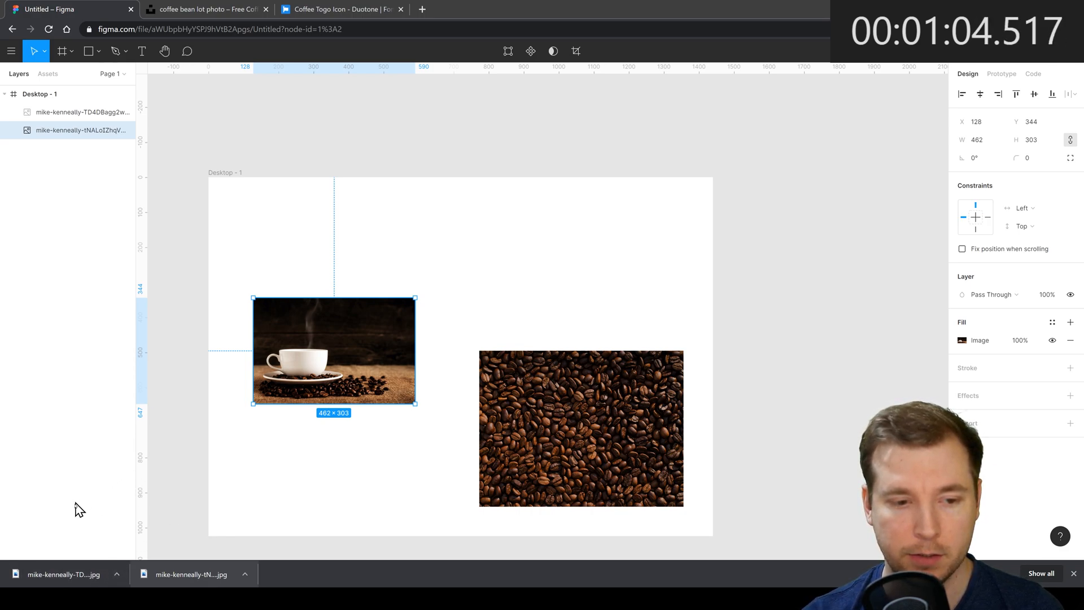
- Move the coffee-togo icon to the top centre of the frame and recolour it brown
click(339, 9)
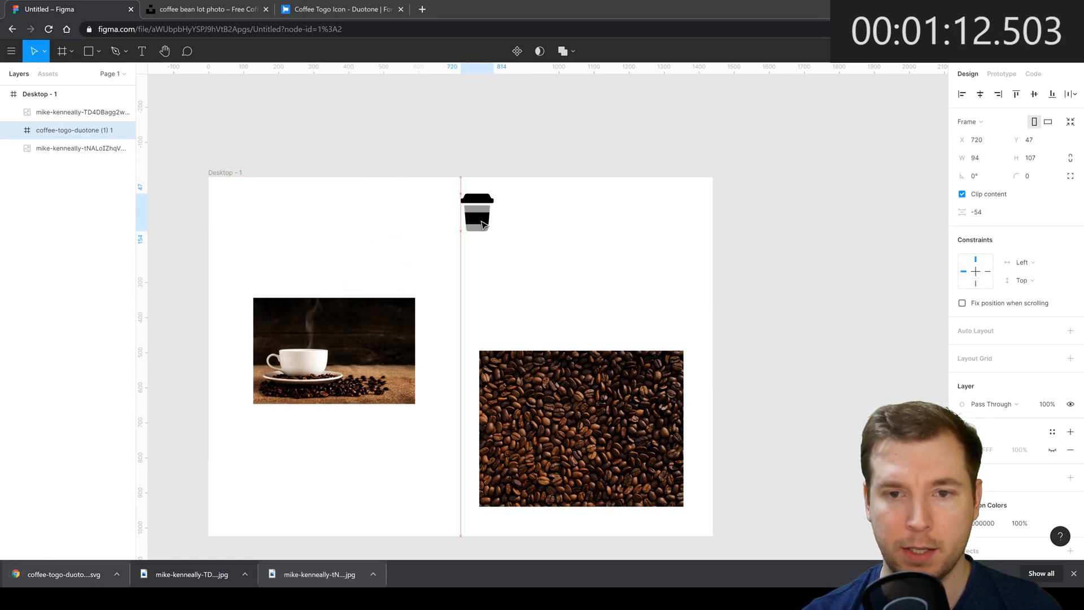
drag(477, 211, 460, 246)
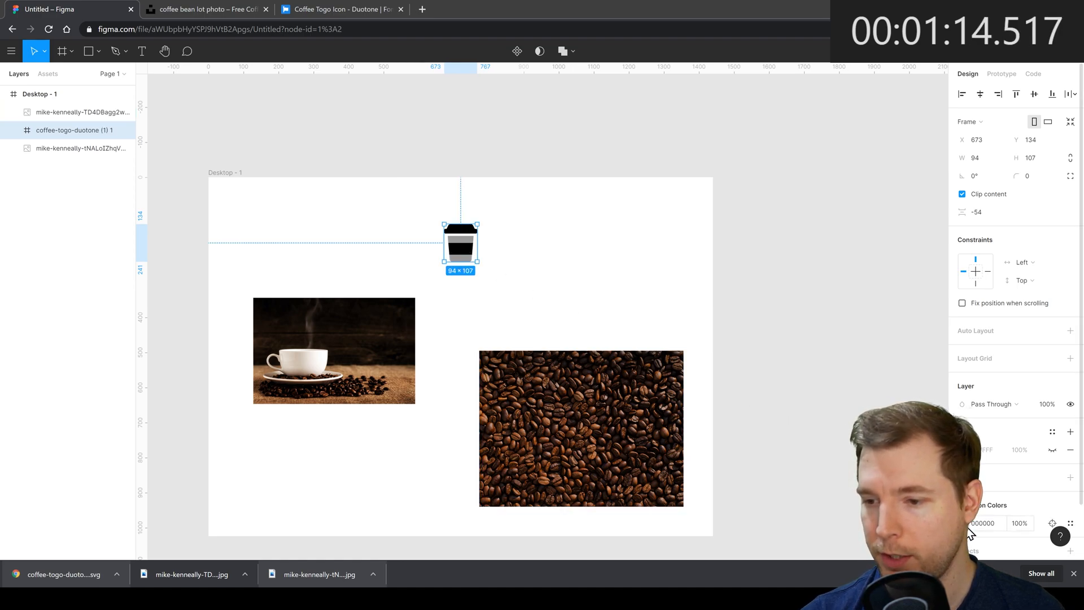
click(973, 523)
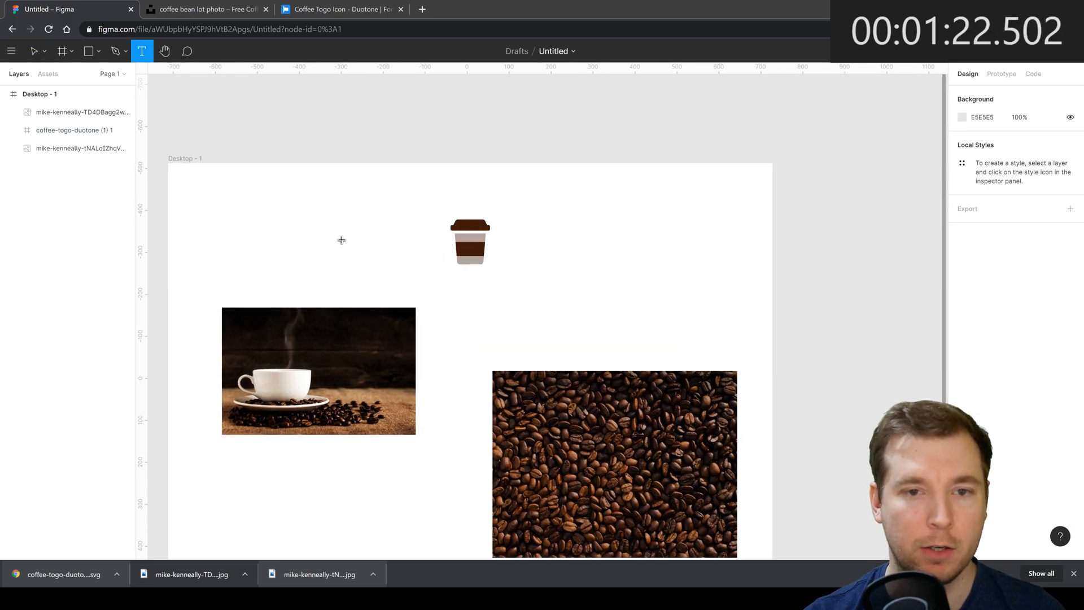
- Type 'Coffe to Go!' in Roboto Bold, brown, size 64, and place it under the icon
text(Coffe to Go!)
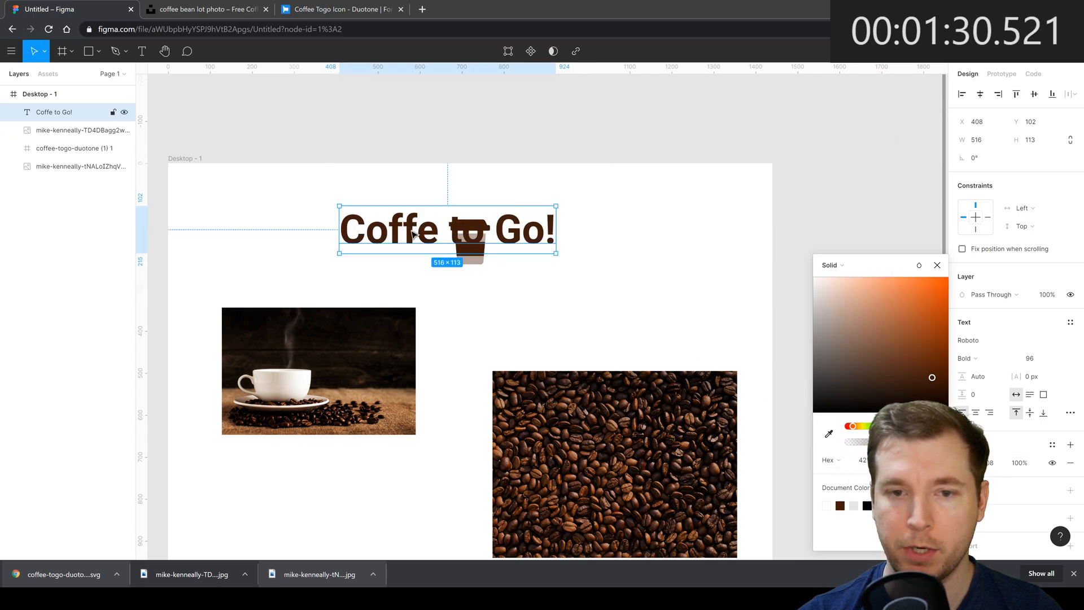
drag(448, 229, 480, 194)
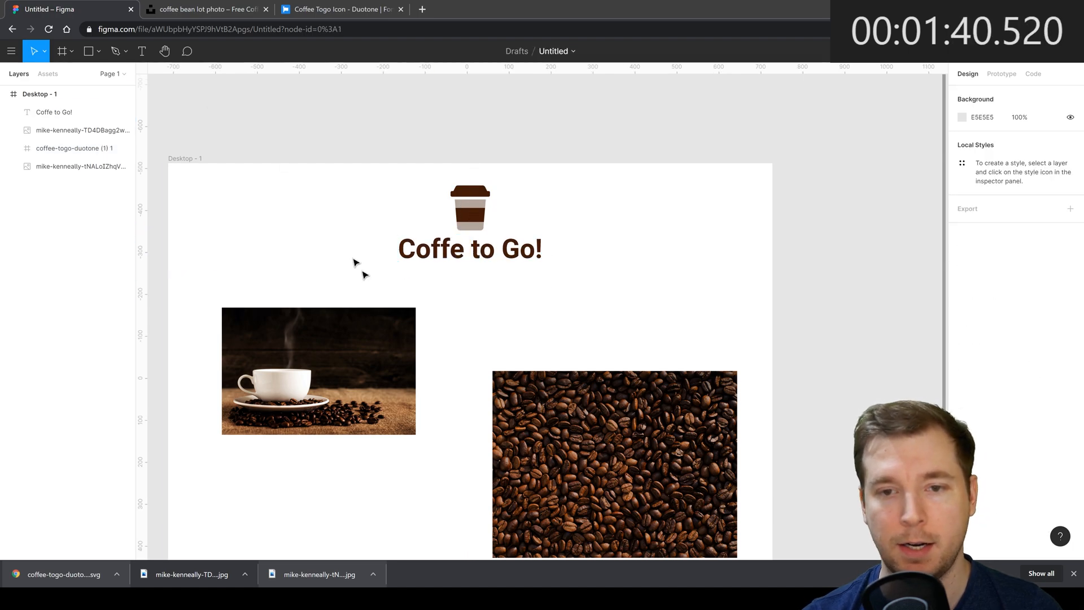
click(471, 248)
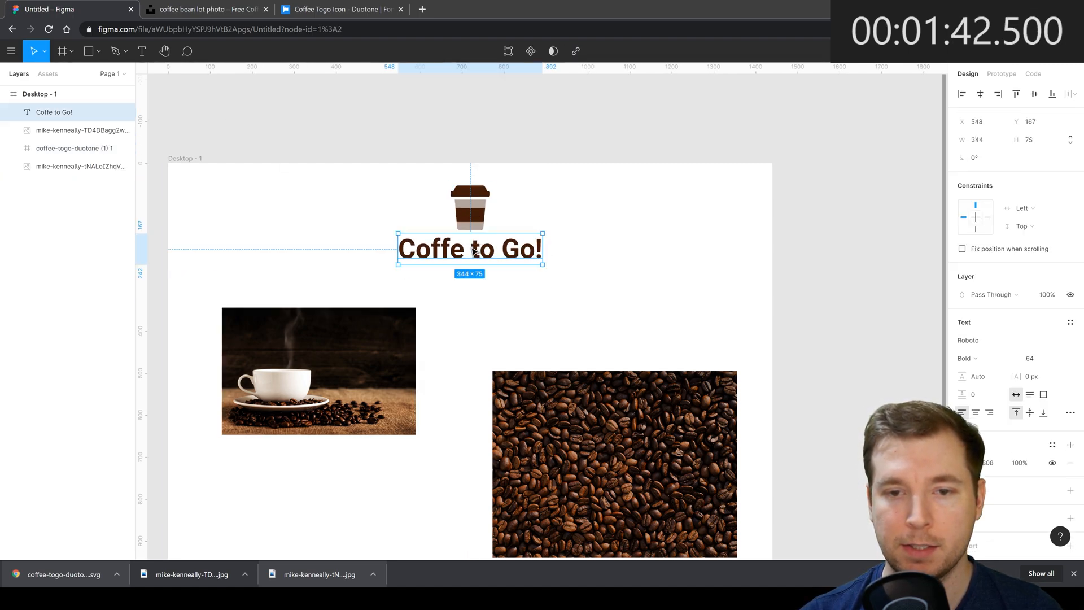
click(142, 51)
text(G)
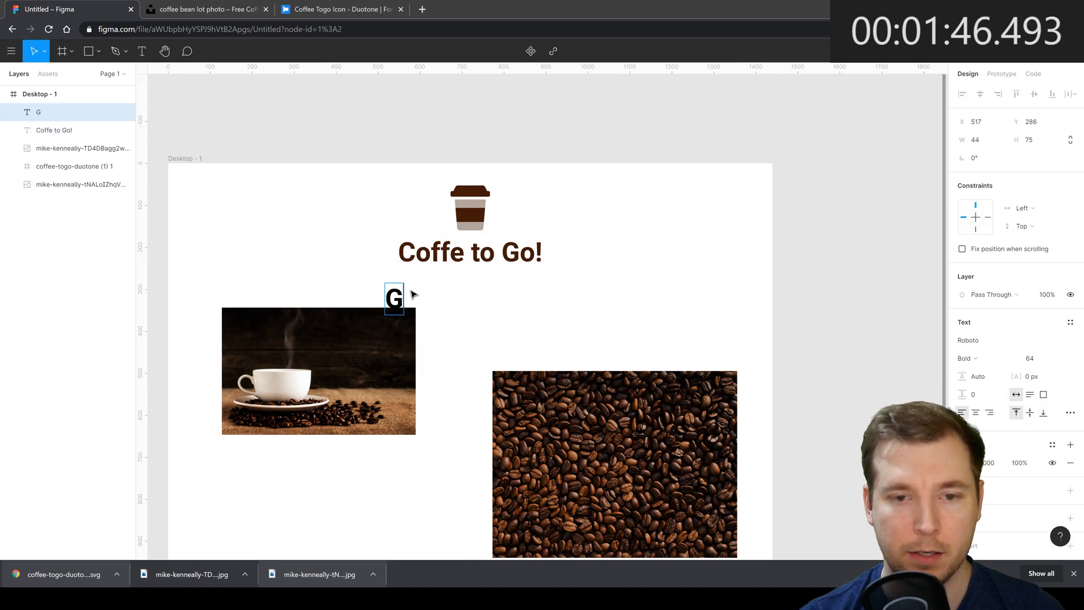
- Type 'Grab a coffee to take away today' in size 24 light brown, centred under the heading
text(rab a coffee)
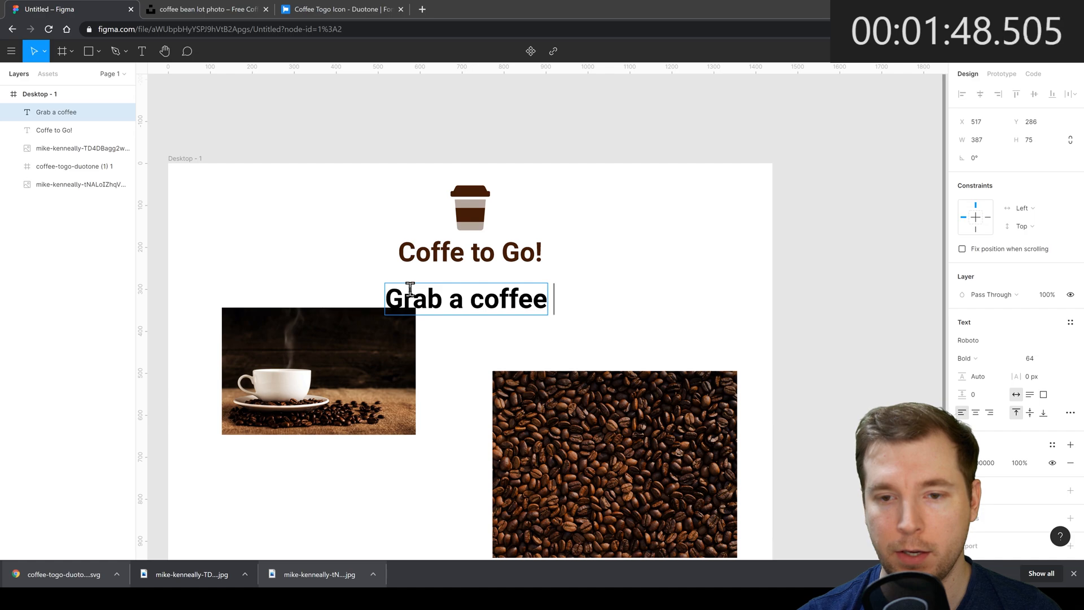
text(to take away today)
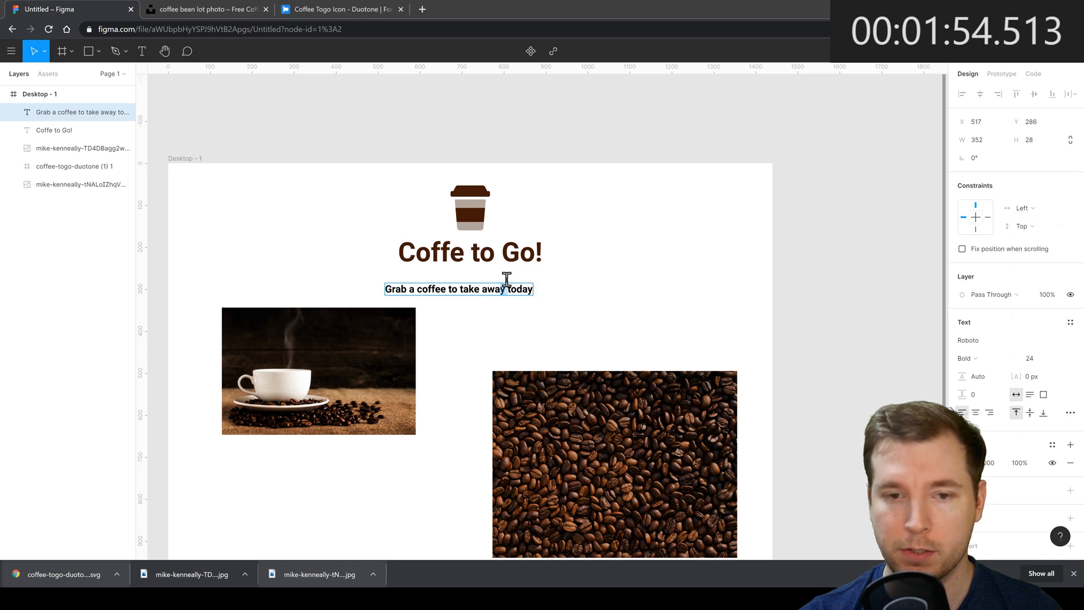
drag(458, 289, 470, 274)
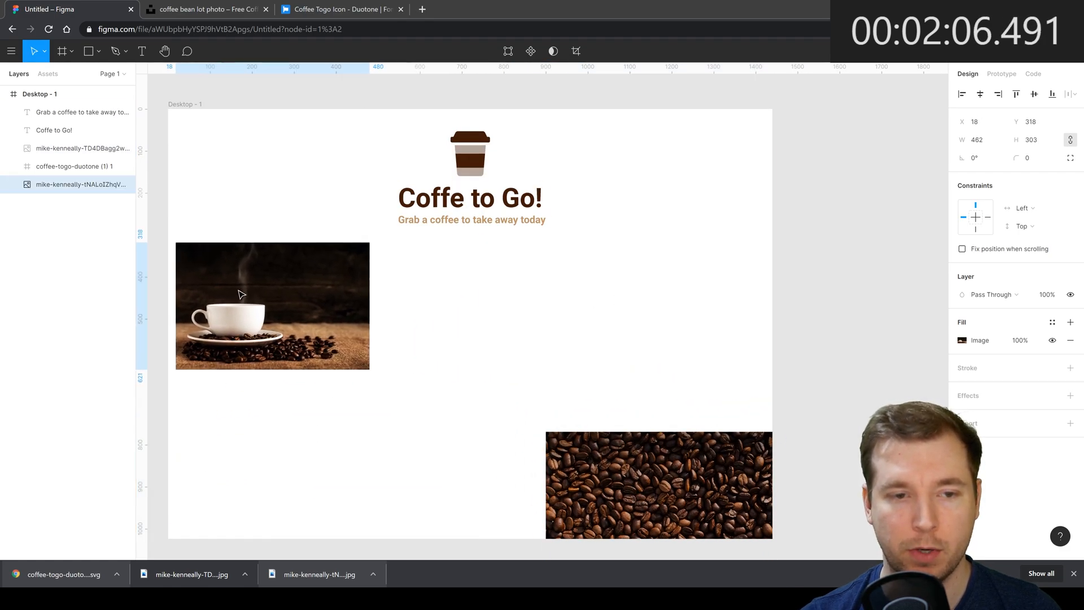
- Resize the coffee cup photo and reposition it on the right below the tagline
drag(369, 370, 515, 468)
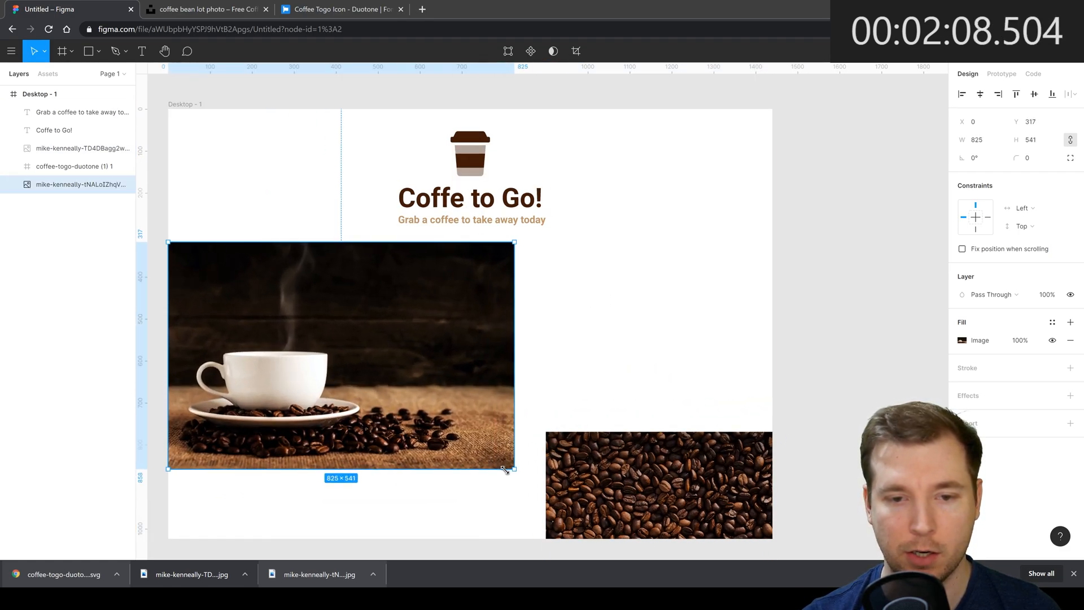
drag(514, 468, 752, 413)
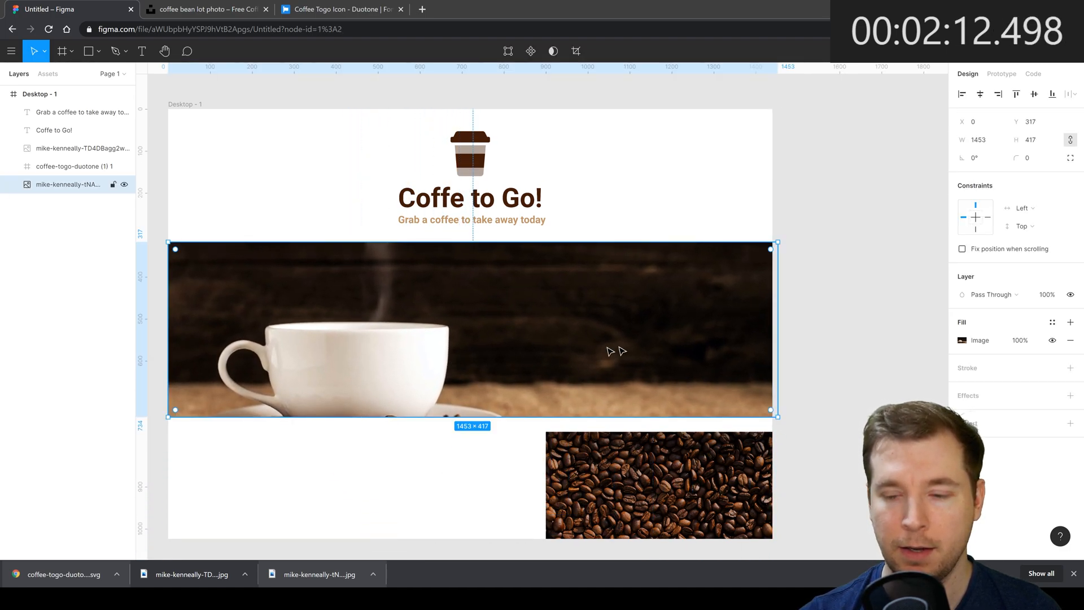
mouse_move(473, 415)
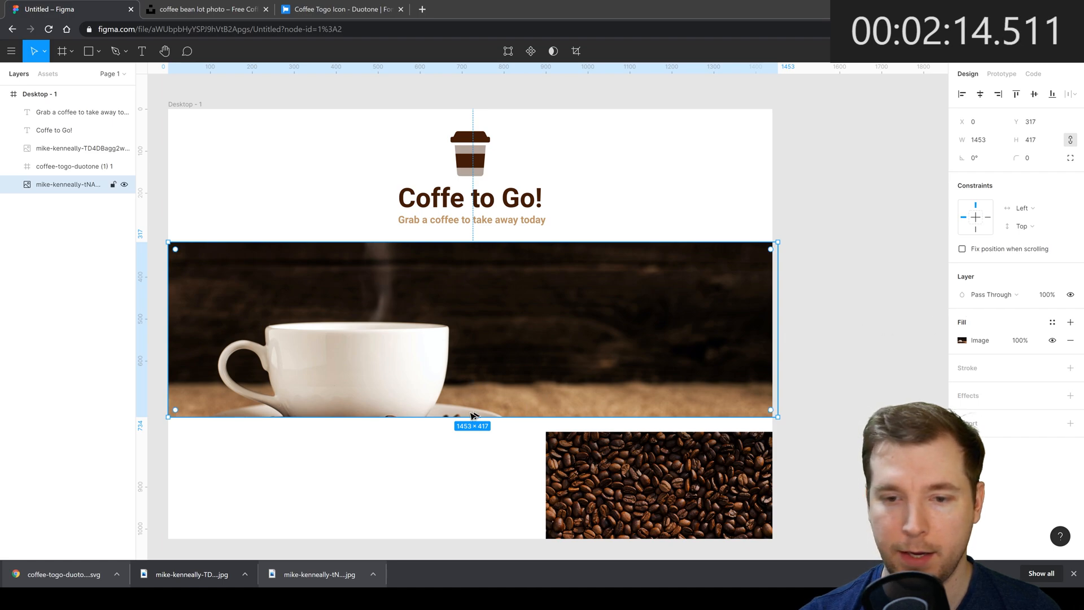
drag(471, 416, 471, 398)
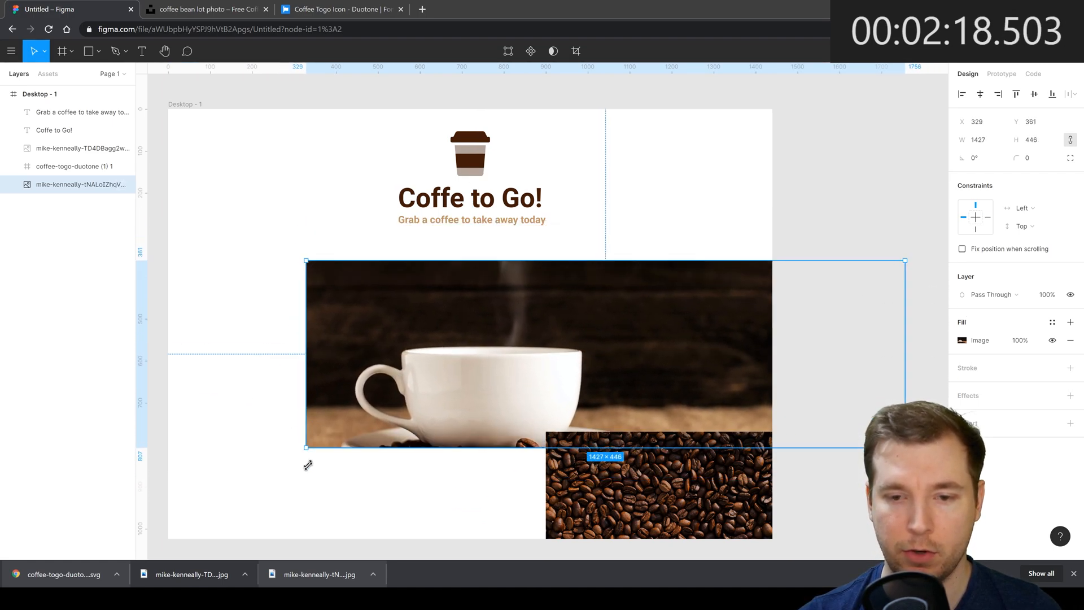
drag(308, 261, 471, 306)
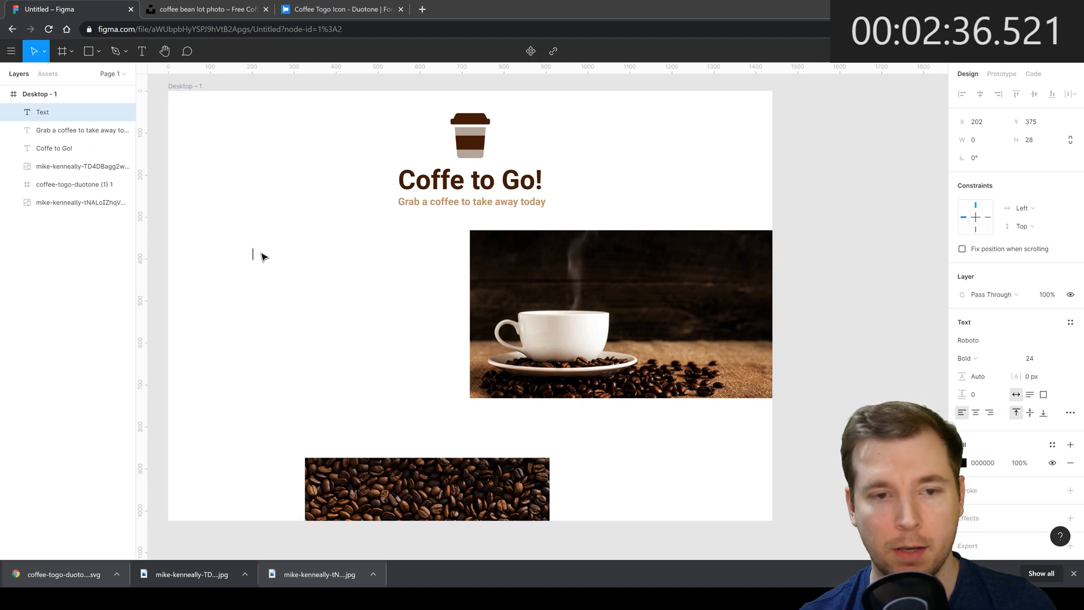
- Type 'Order a take away' in brown, sized 96 then 64, left of the photo
text(0)
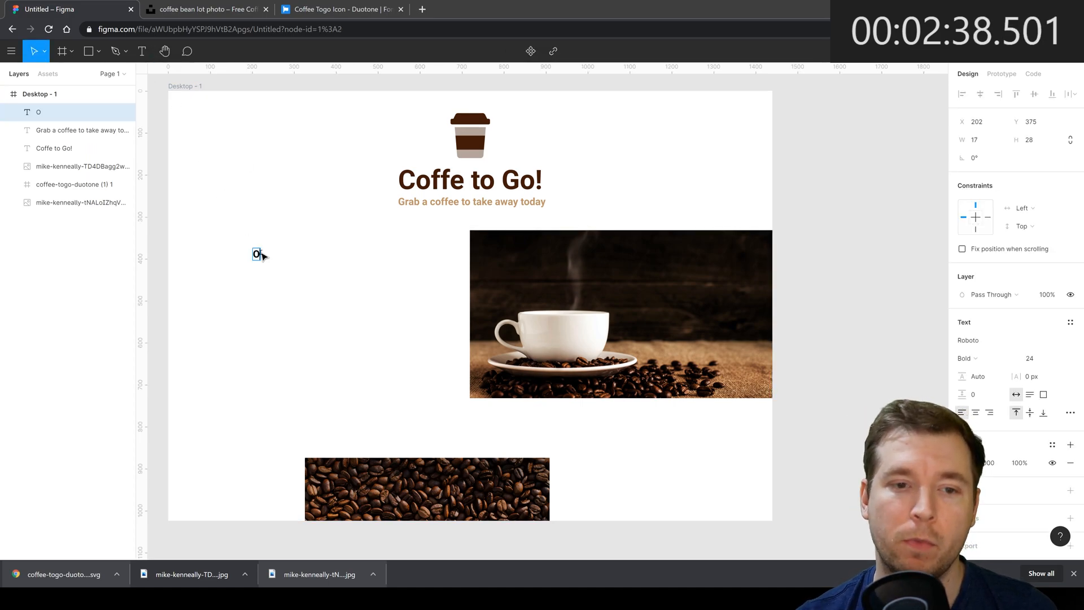
text(Order a take away)
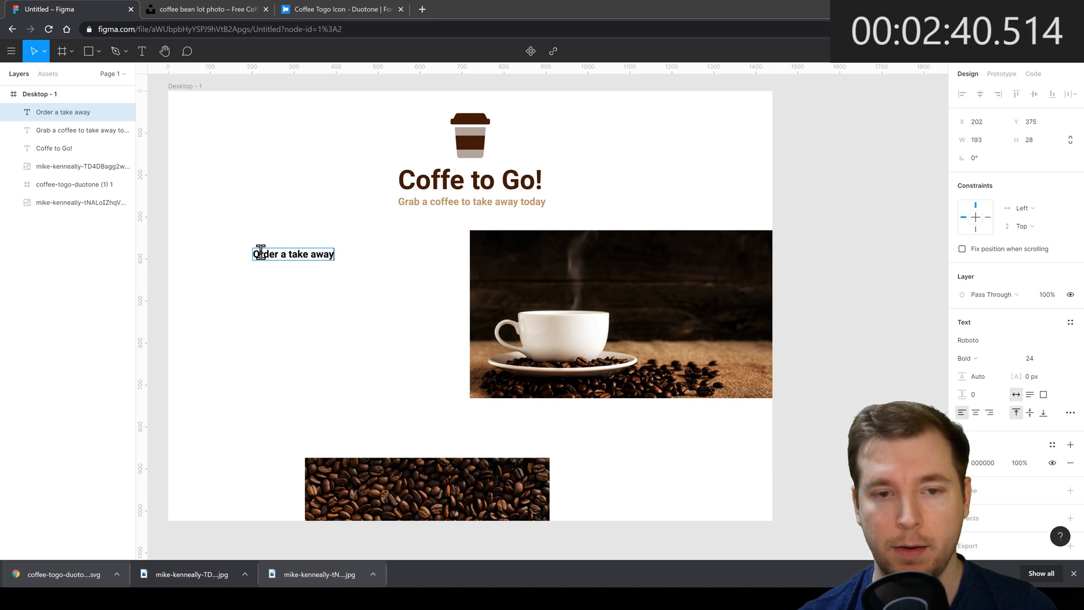
click(293, 253)
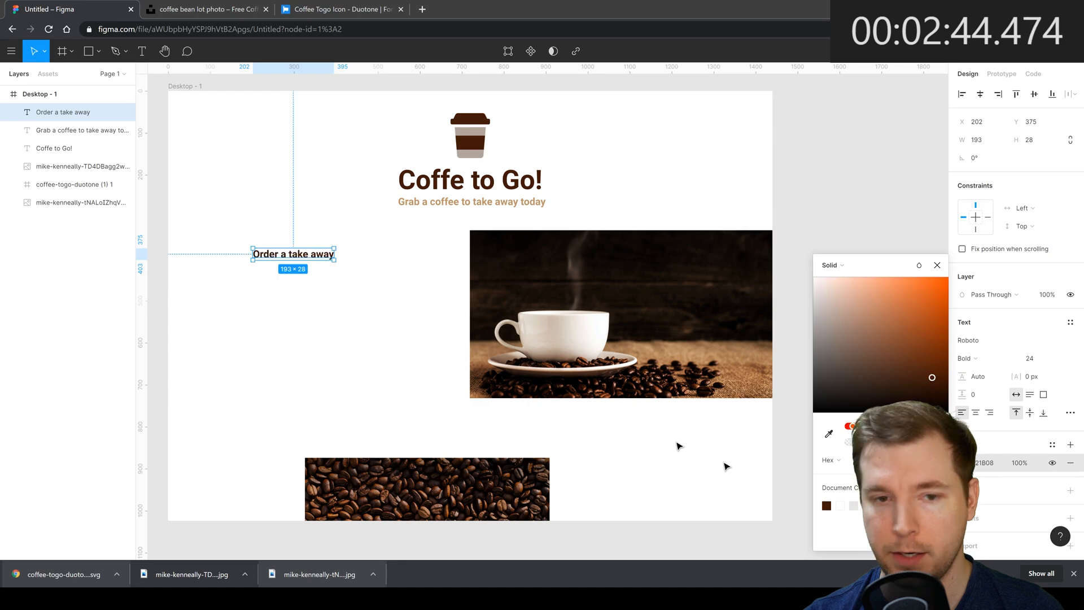
mouse_move(827, 421)
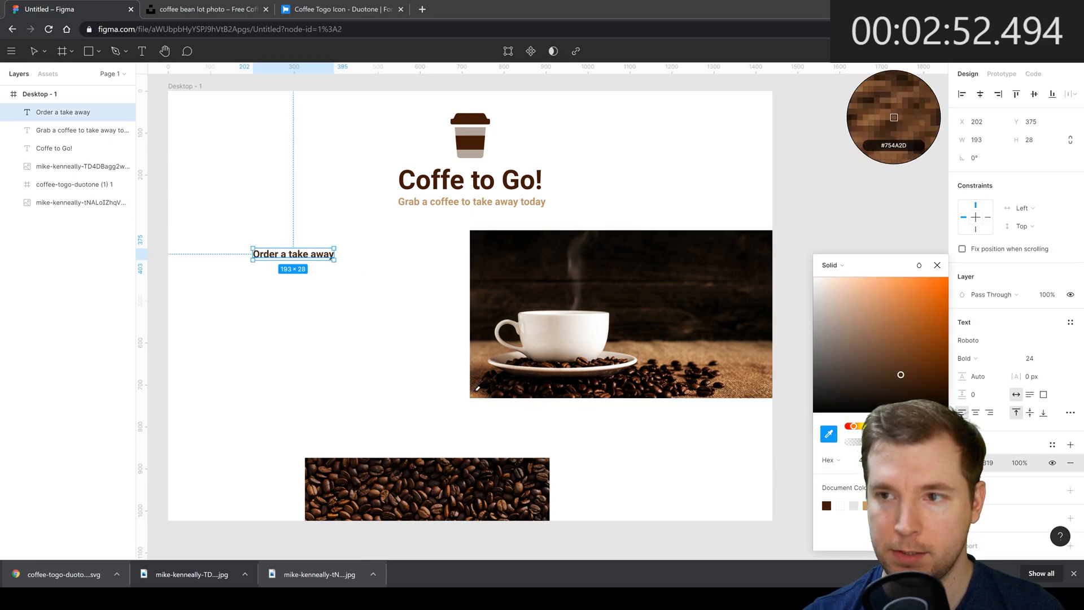
click(937, 265)
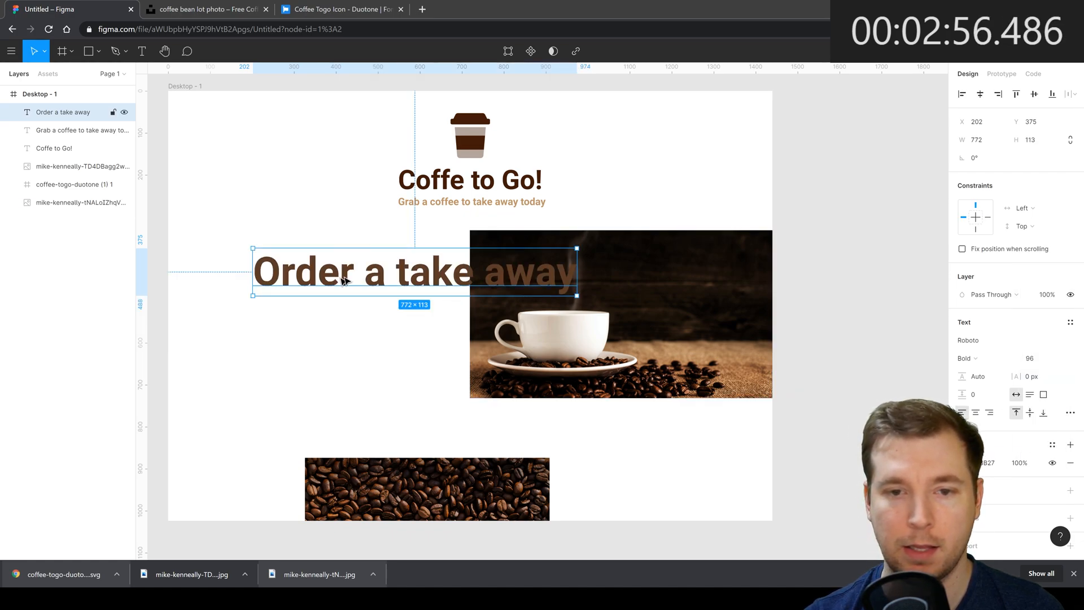
click(1055, 357)
text(64)
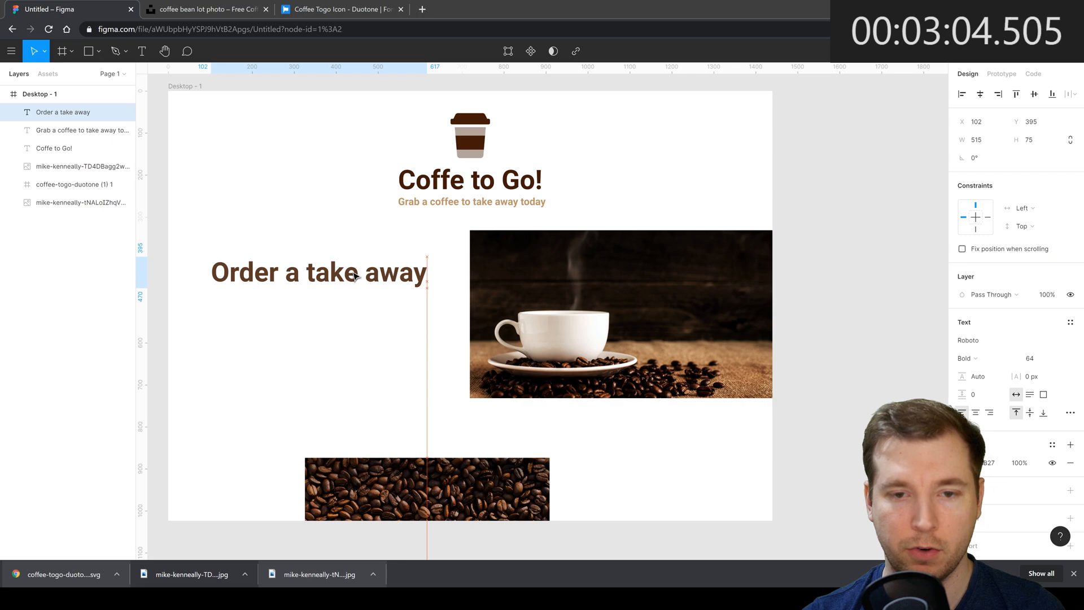
click(317, 271)
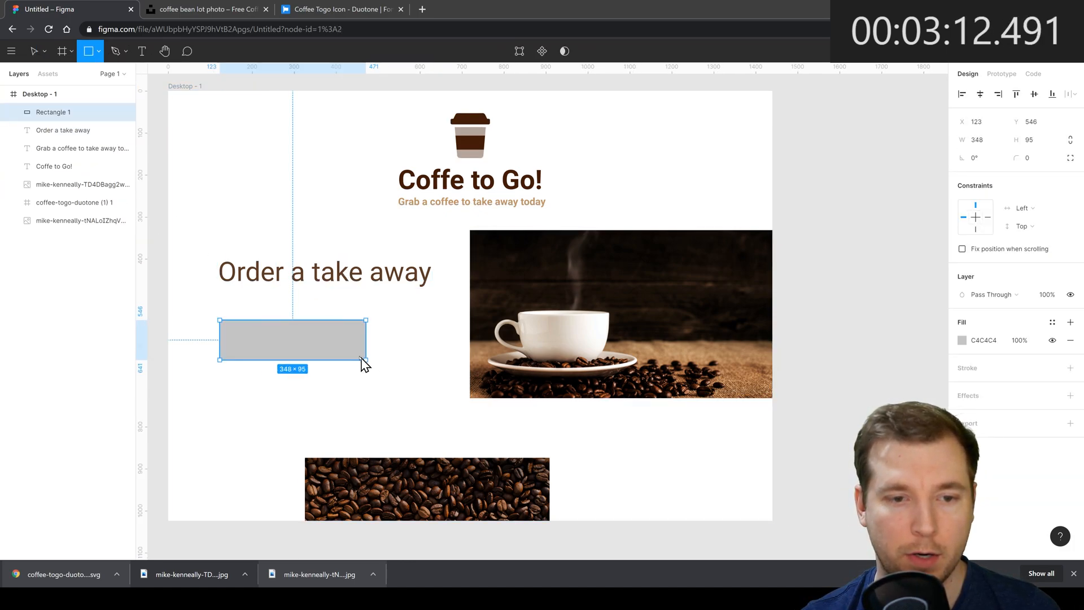
- Draw the button rectangle and centre a size-24 'Order Now' label on it
drag(367, 360, 327, 341)
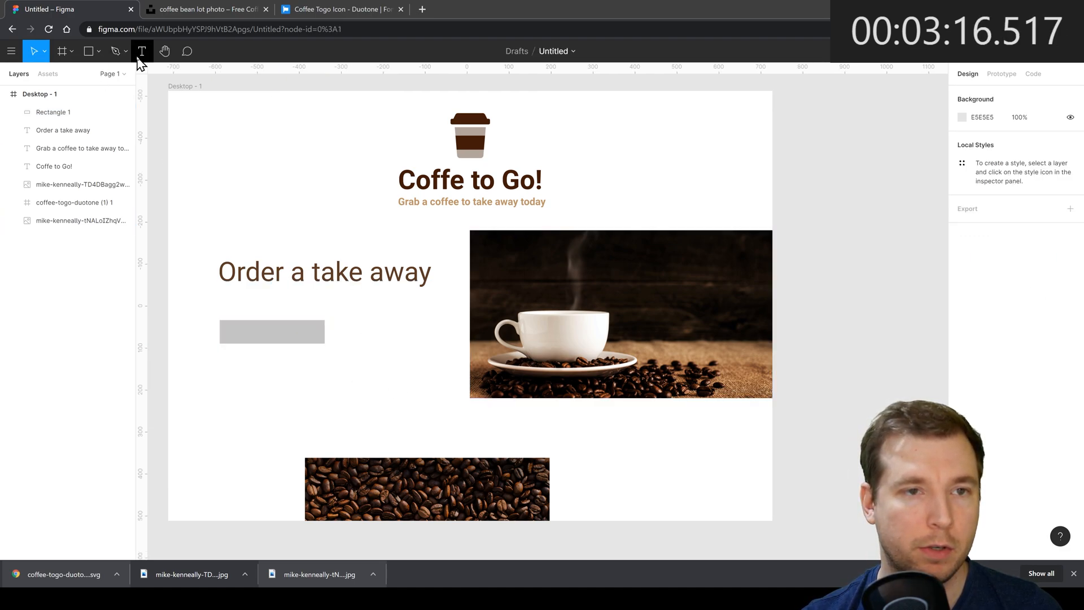
text(Order)
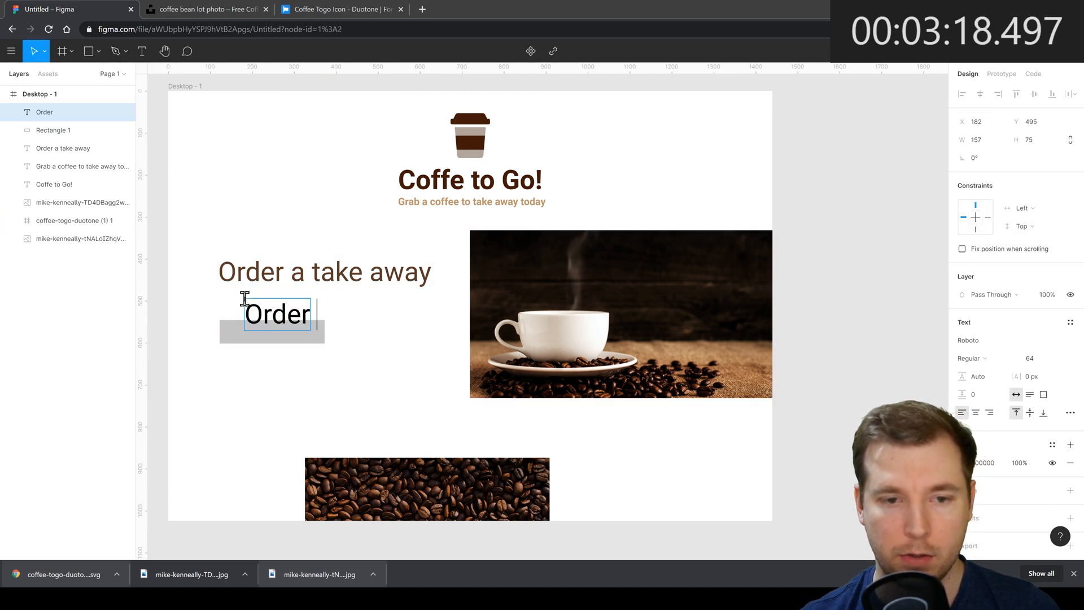
text(Now)
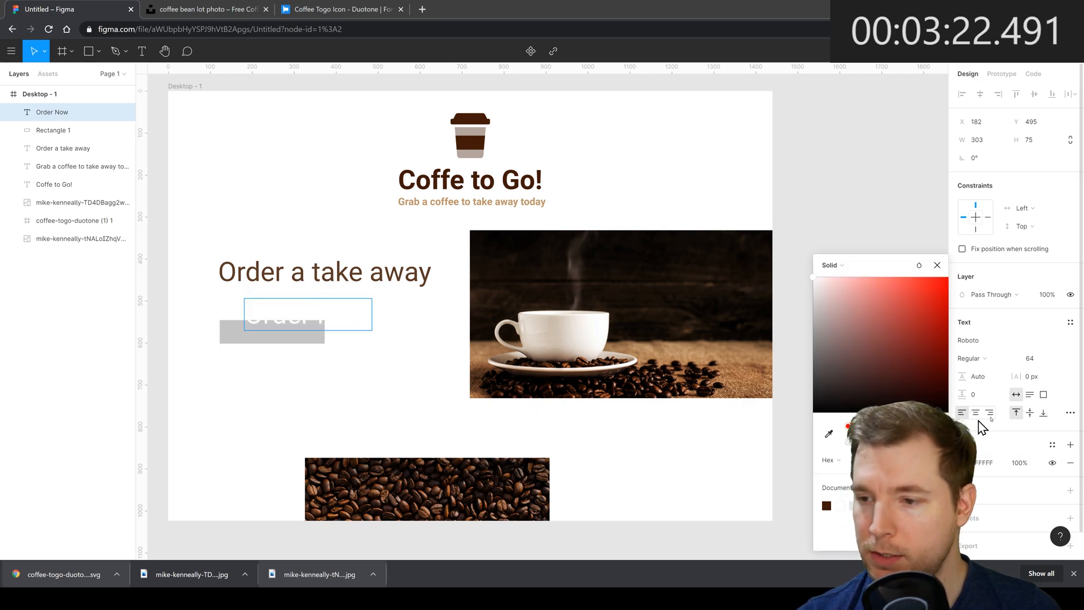
click(1040, 357)
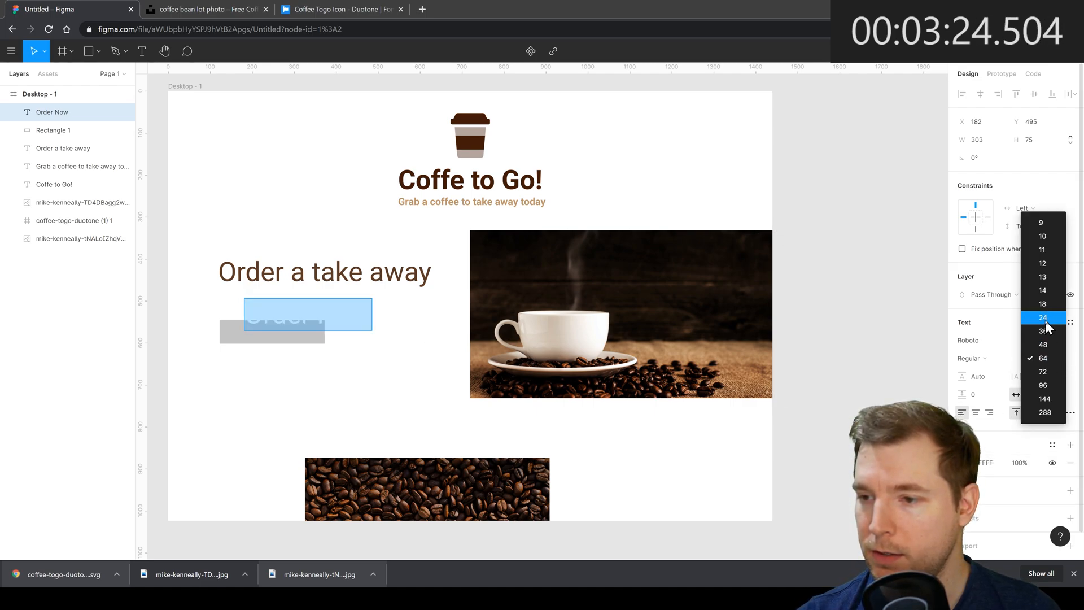
click(1043, 317)
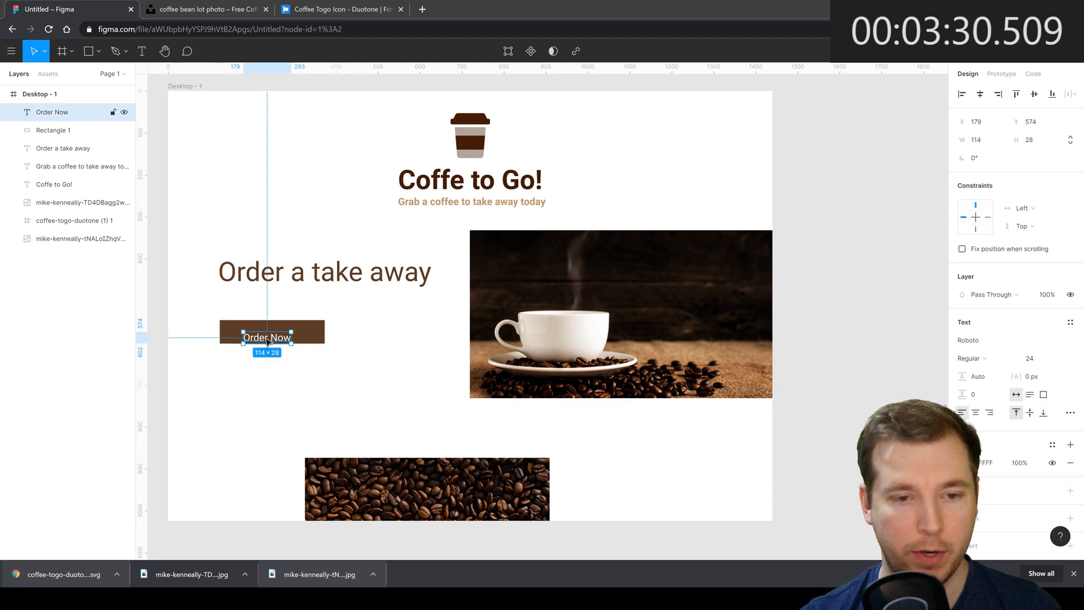
drag(266, 338, 268, 332)
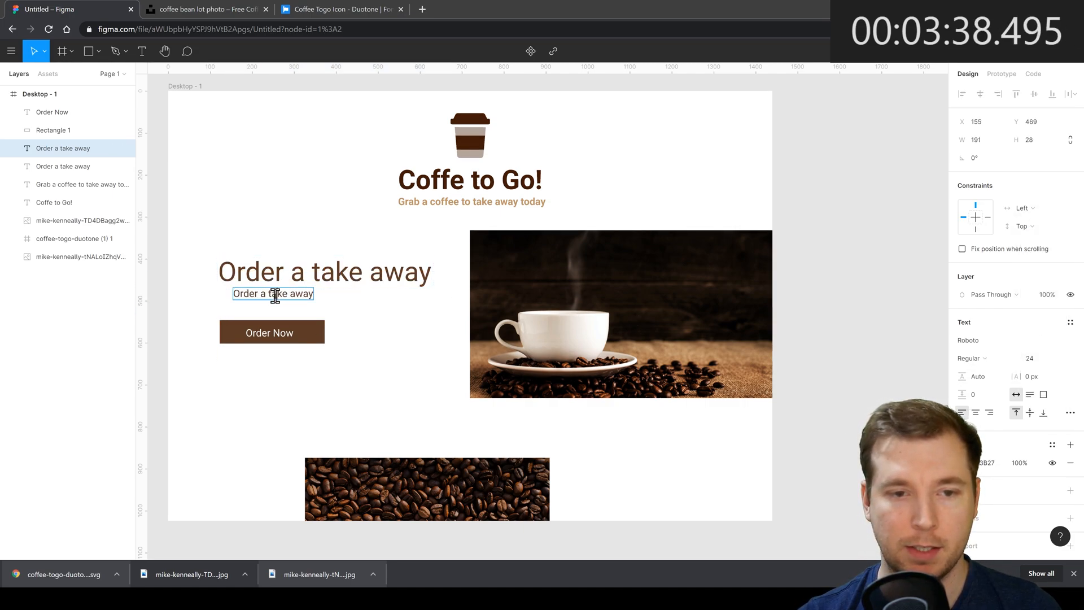
- Add the tan subline 'We deliver right to your doorstep' and align it with heading and button
text(We deliver right to your)
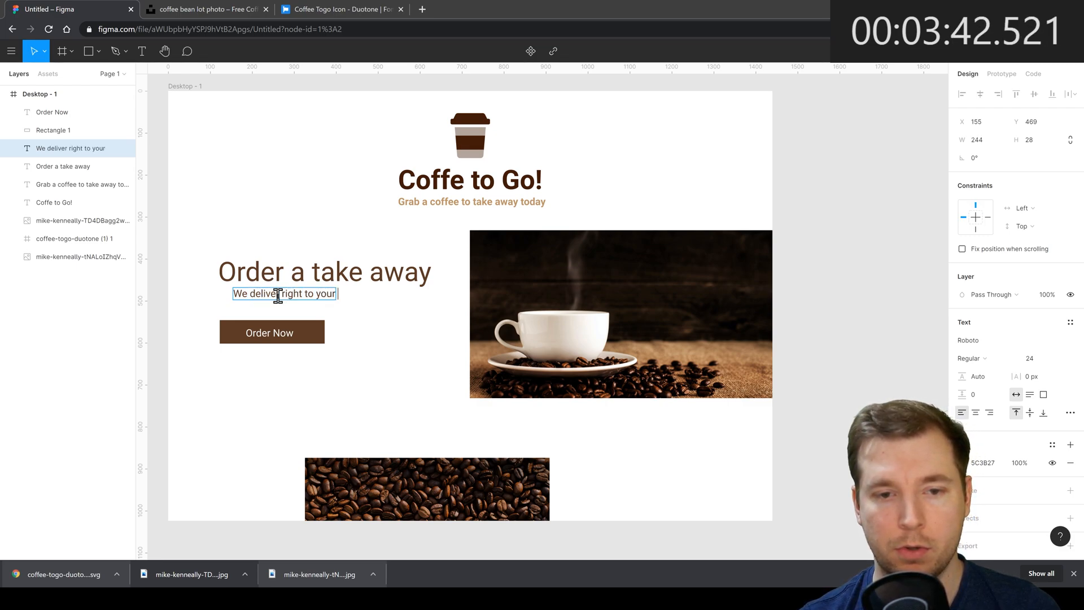
text(doorstep)
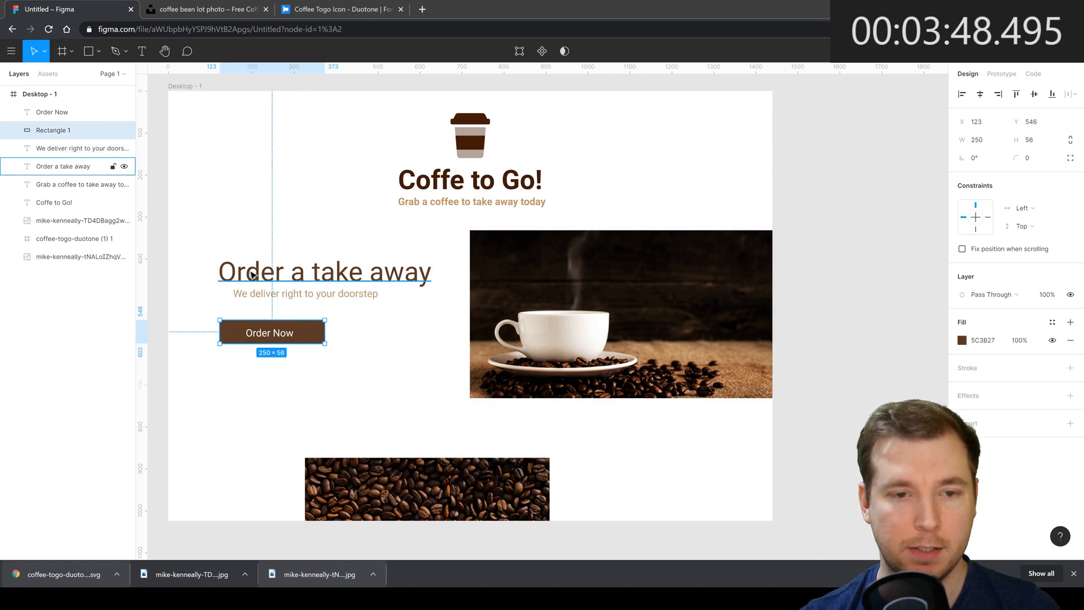
click(302, 293)
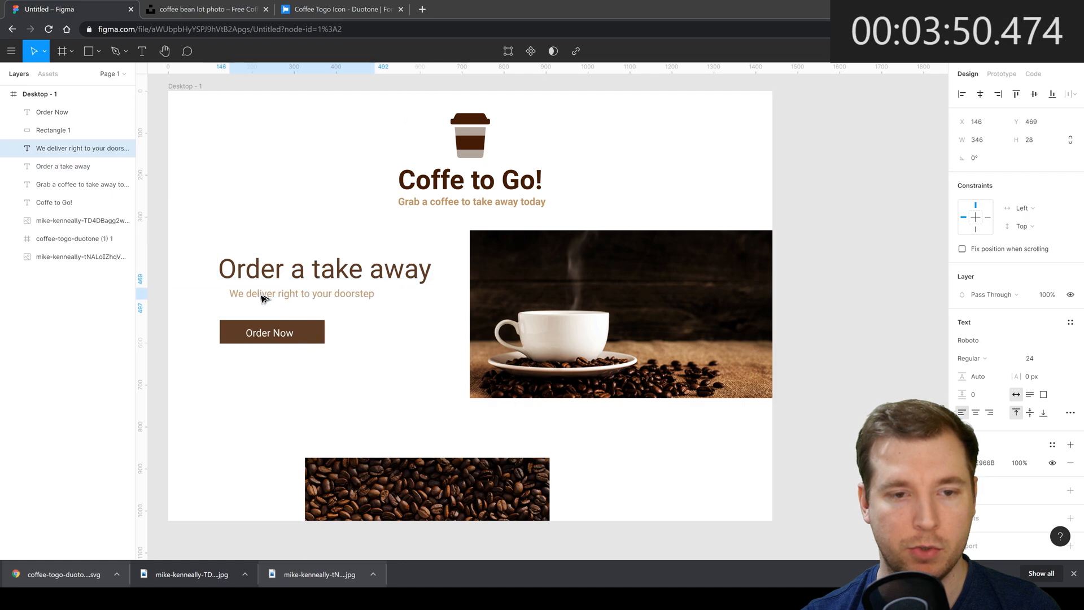
click(269, 333)
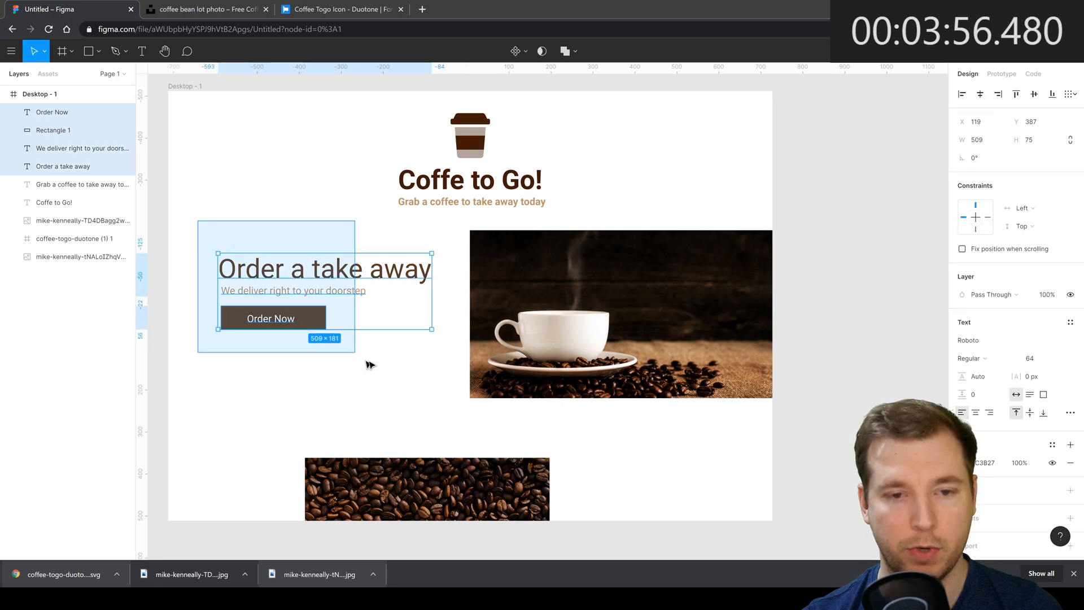
click(431, 430)
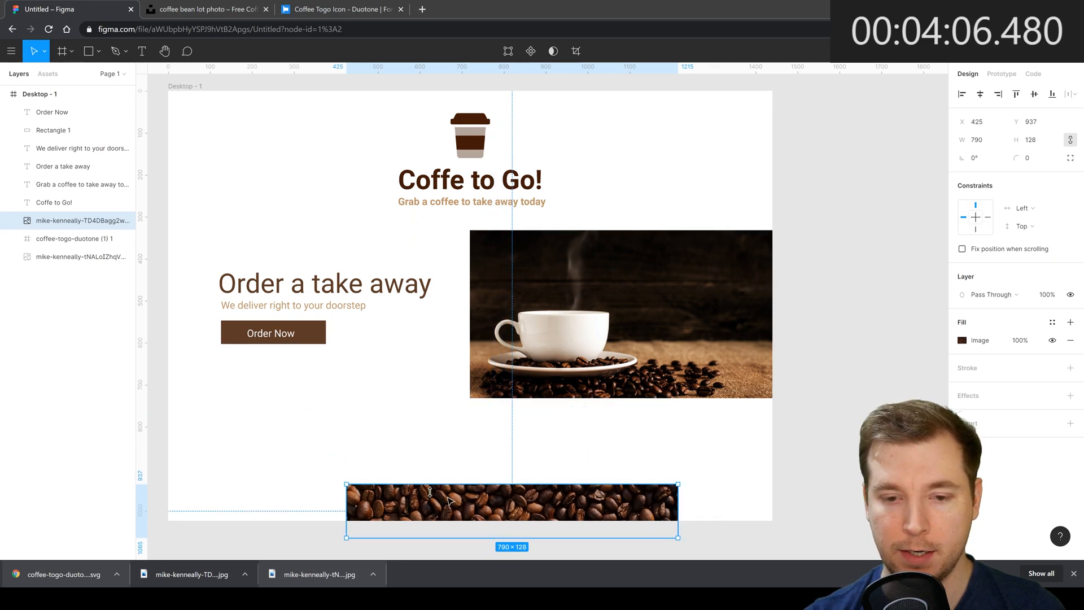
- Stretch the beans photo into a wide band and place a brown Rectangle 2 over it
drag(512, 503, 446, 453)
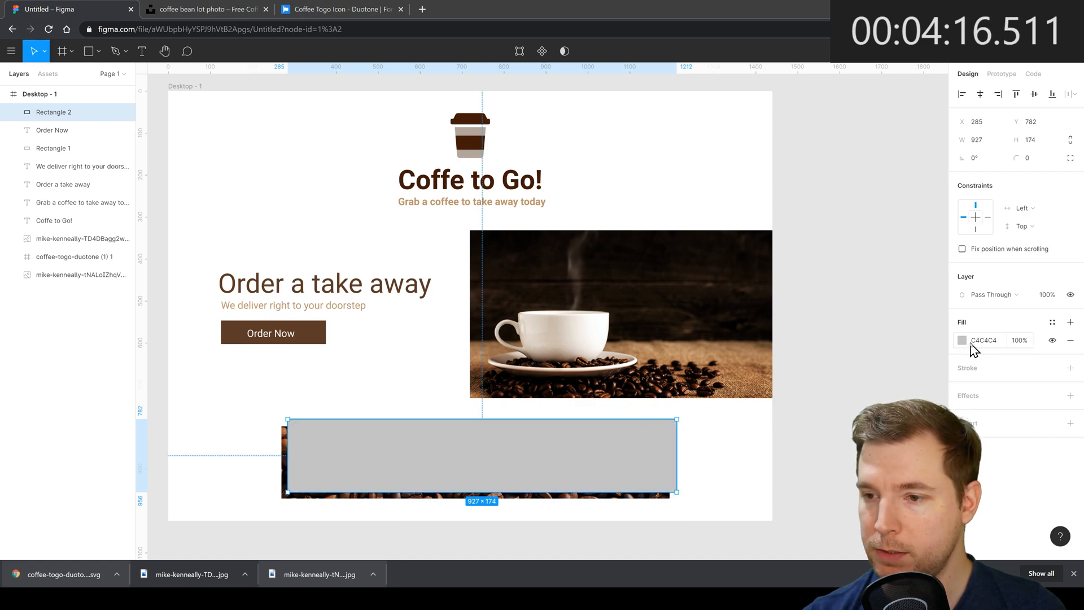
click(962, 339)
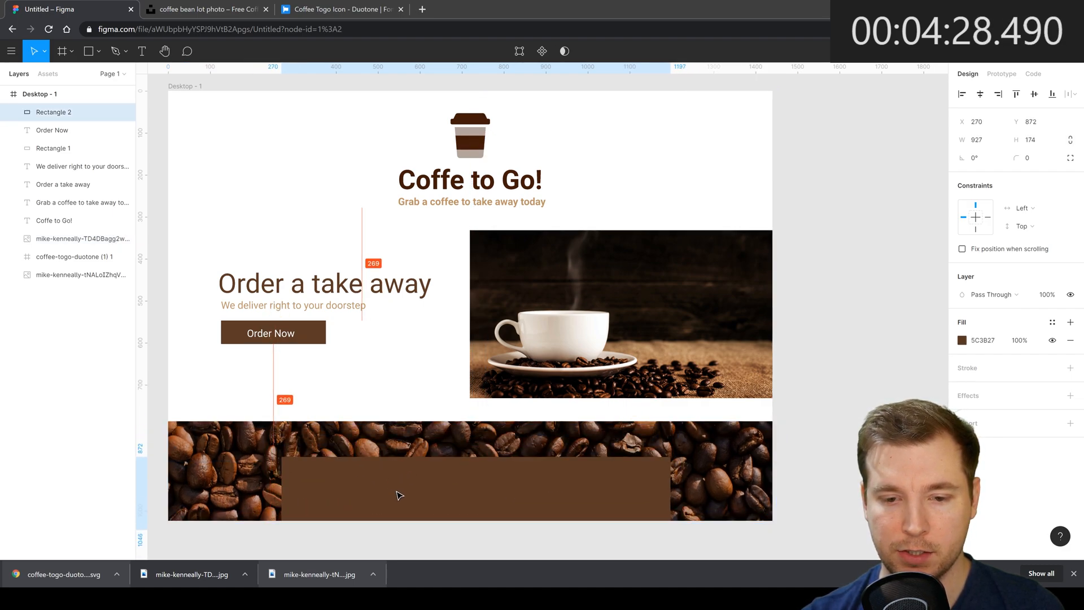
drag(397, 495, 443, 470)
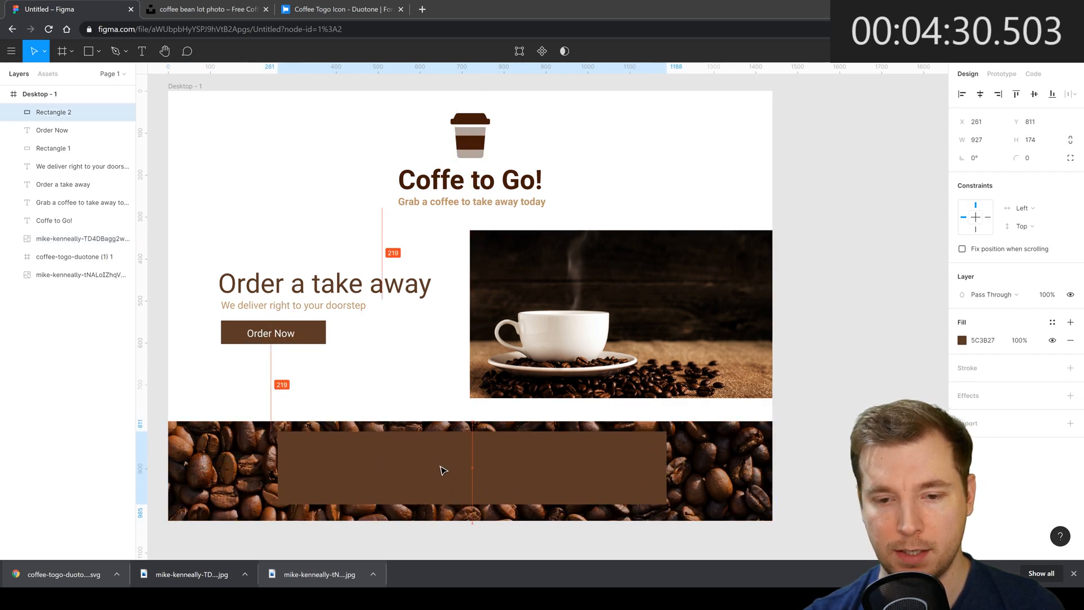
drag(442, 470, 488, 477)
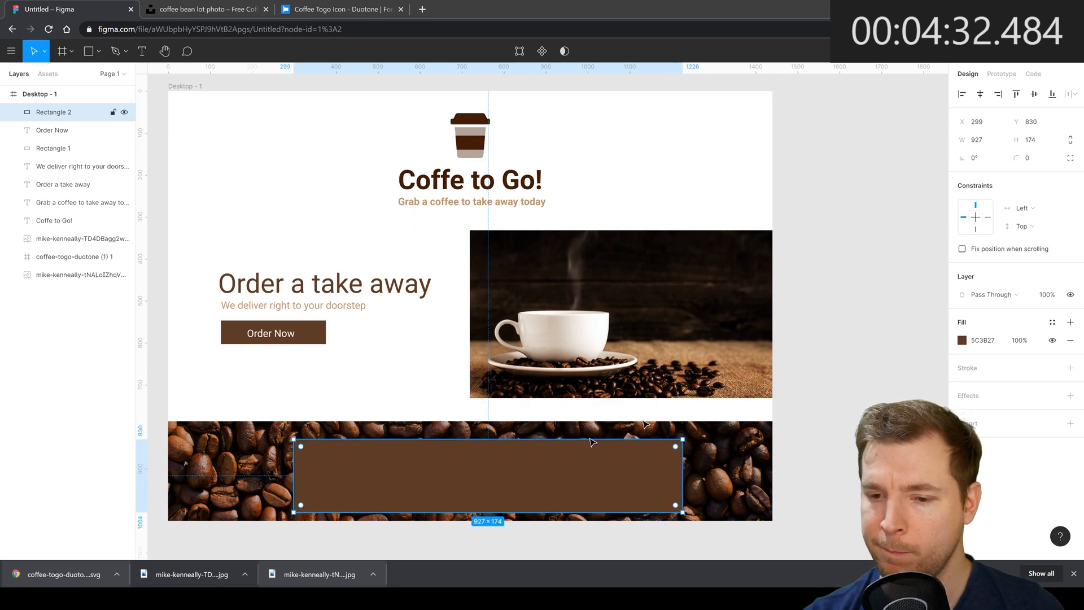
click(372, 387)
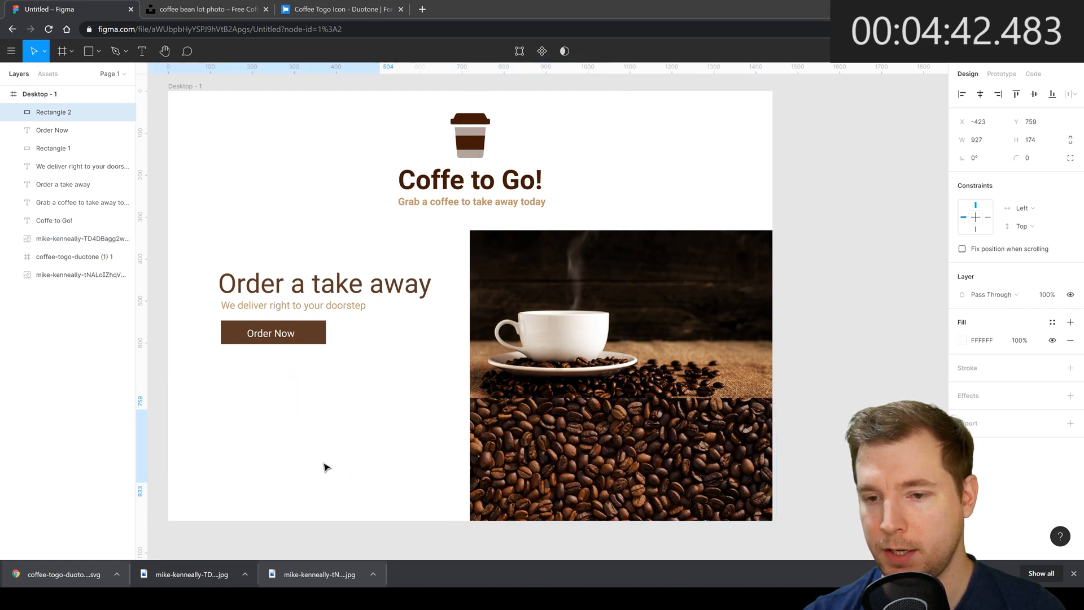
- Size the beans photo to 730×299 bottom-left and Rectangle 2 to 721×299 bottom-right
click(620, 314)
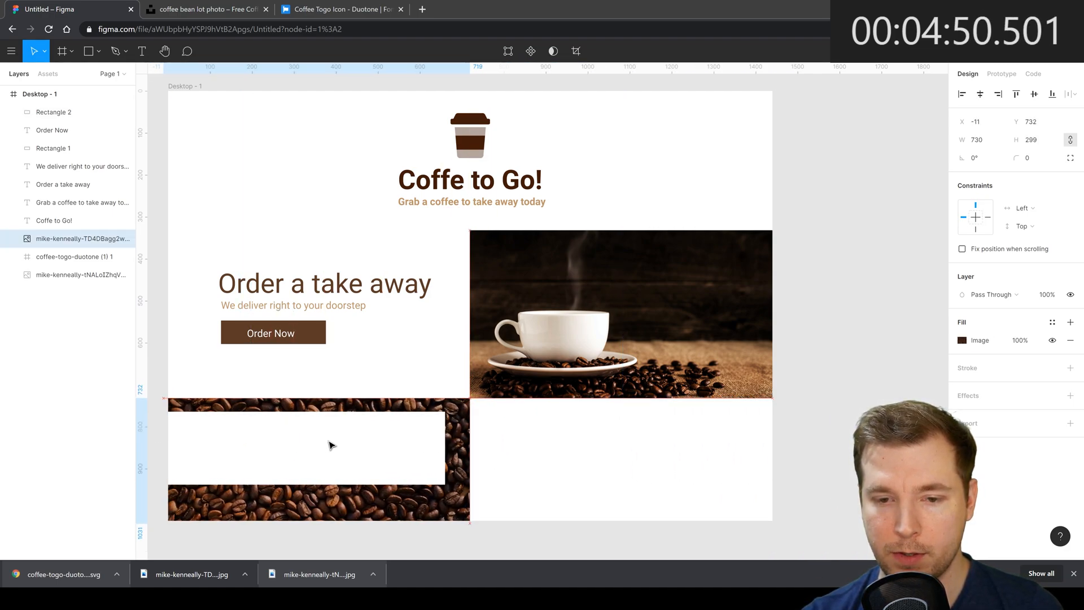
mouse_move(261, 456)
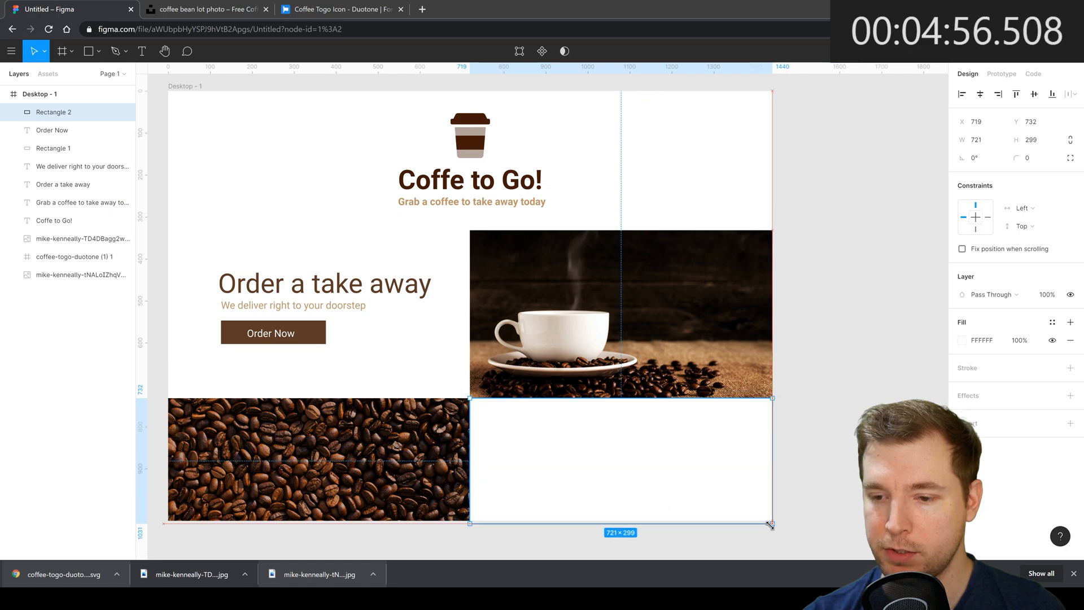
click(962, 339)
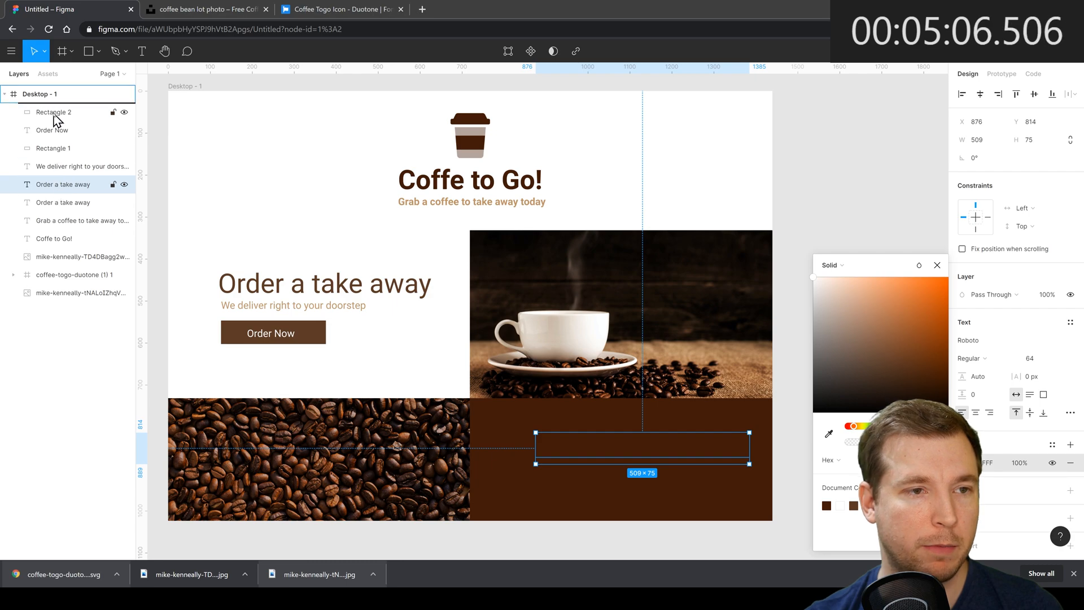
- Type 'Newsletter Signup' in white 64pt Roboto near the top of the brown panel
text(S)
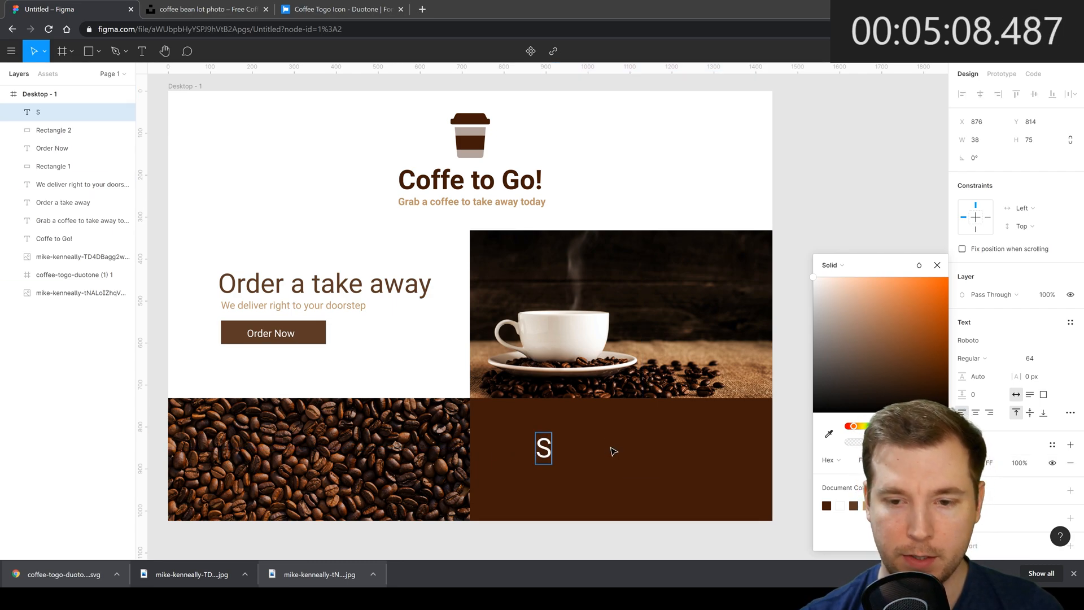
text(N)
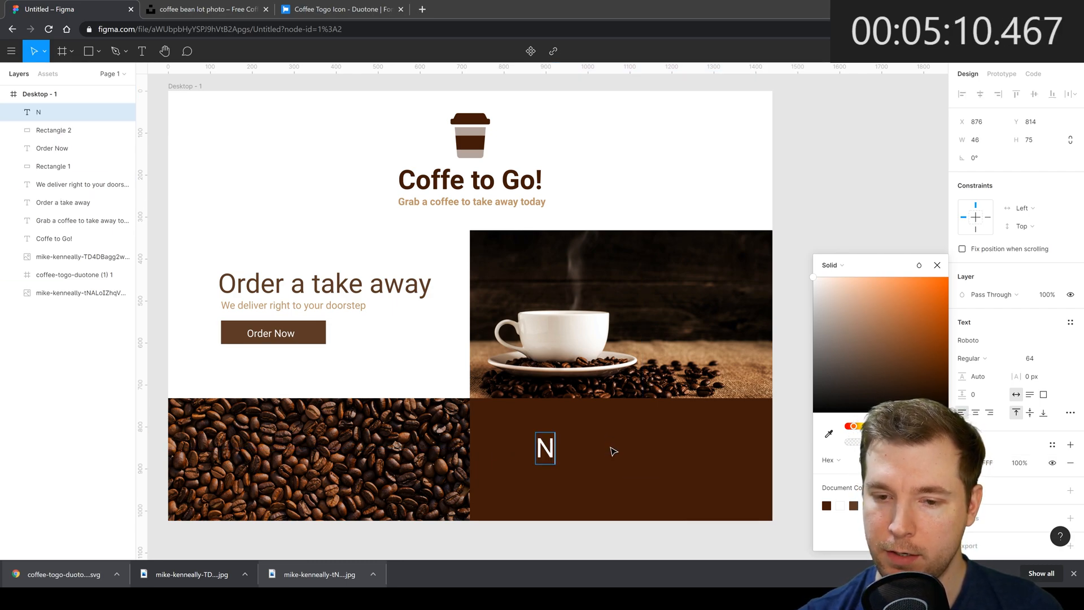
text(ewsletter Signup)
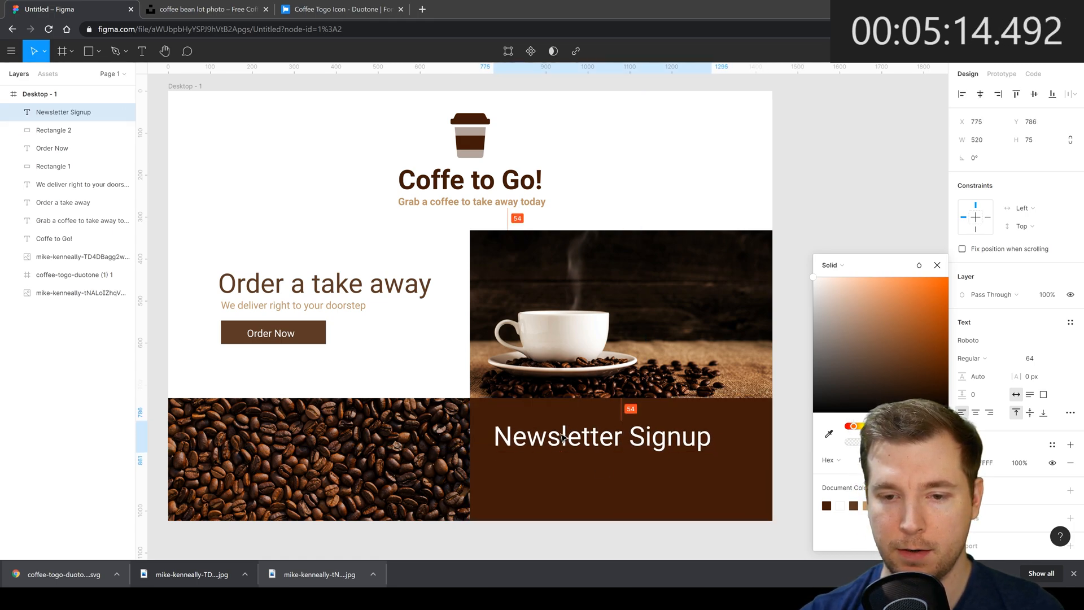
click(271, 332)
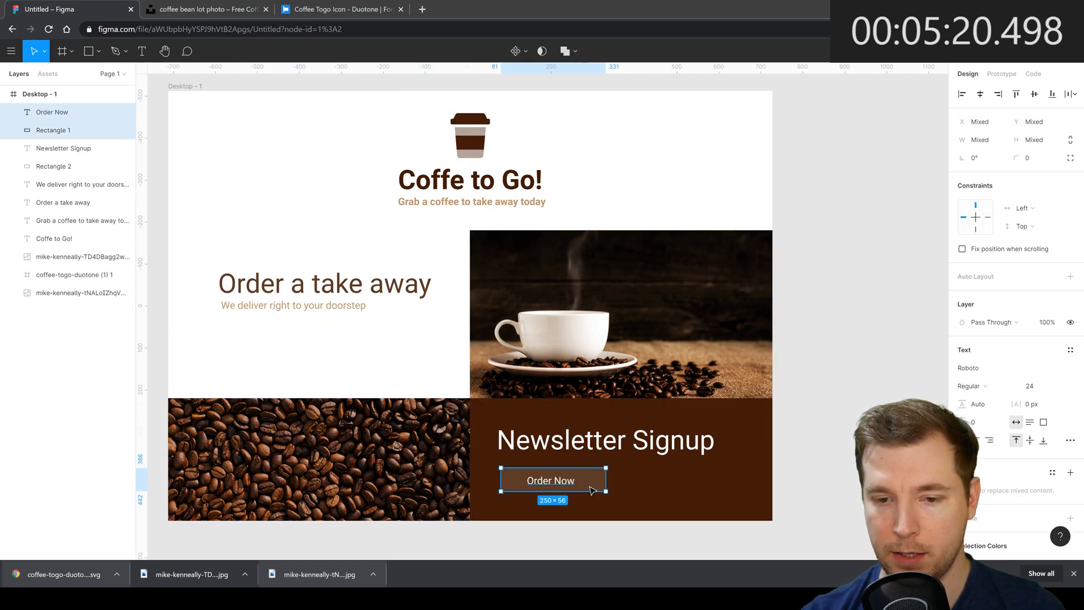
- Label the copied field 'Your Email' and widen the white boxes into an email field
double_click(551, 480)
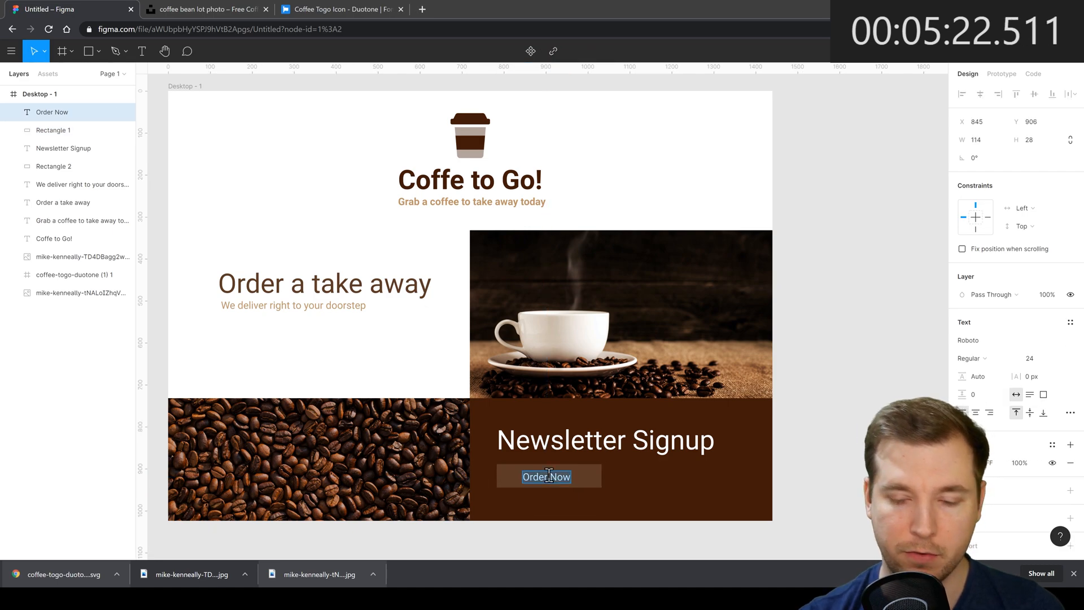
text(Your Email)
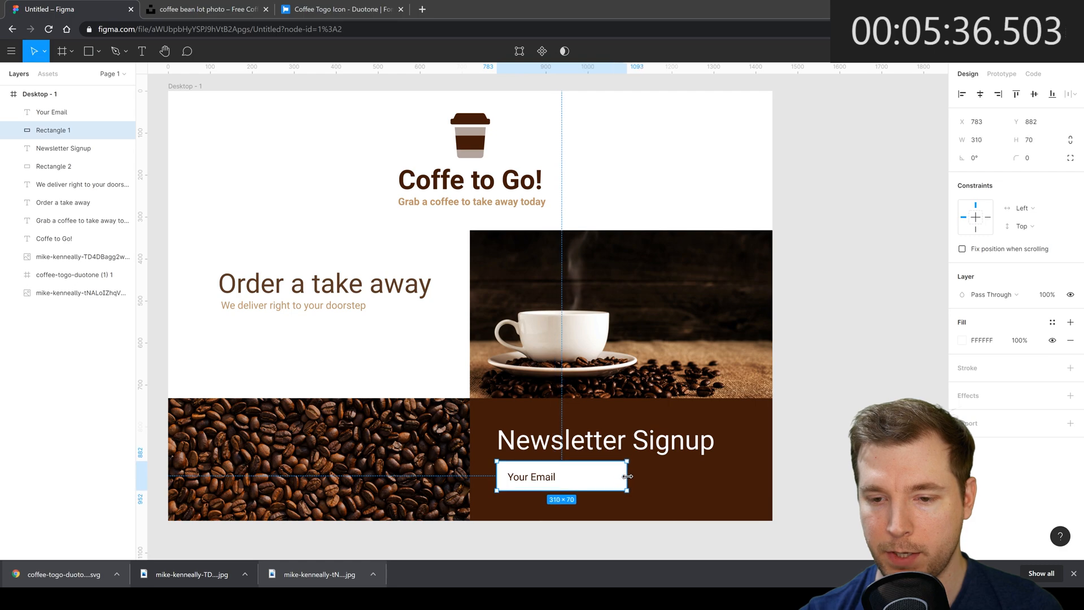
drag(628, 475, 692, 483)
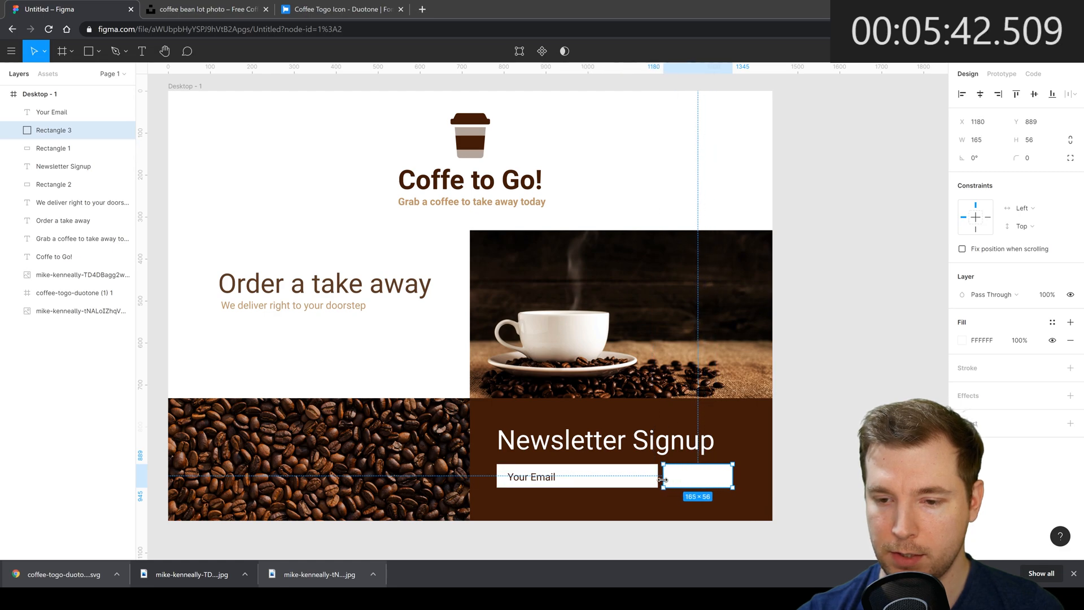
drag(662, 475, 743, 475)
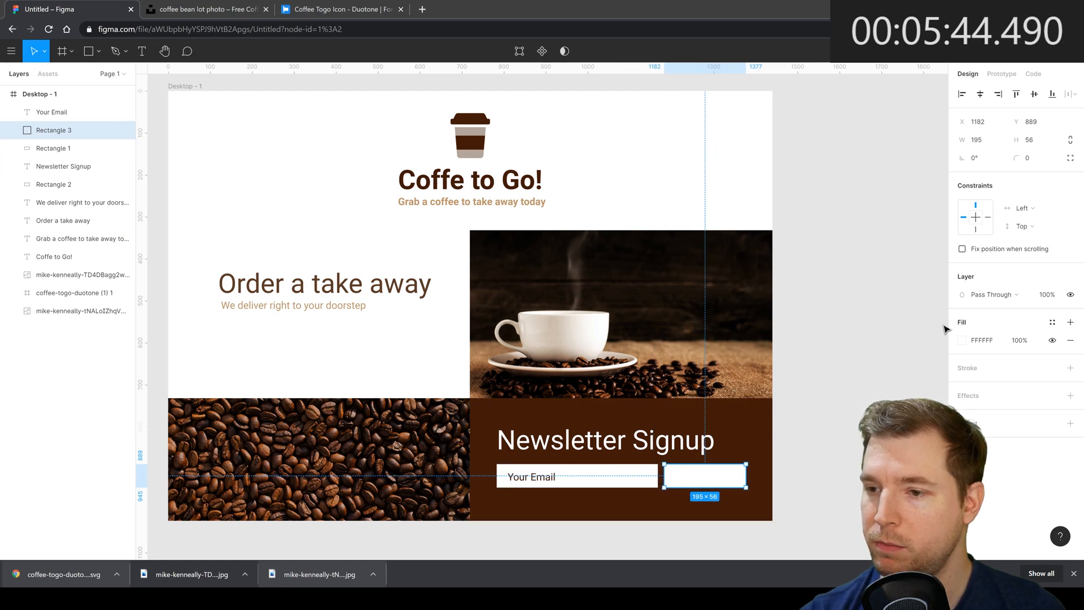
- Fill the second box tan and label it 'Submit'
click(962, 339)
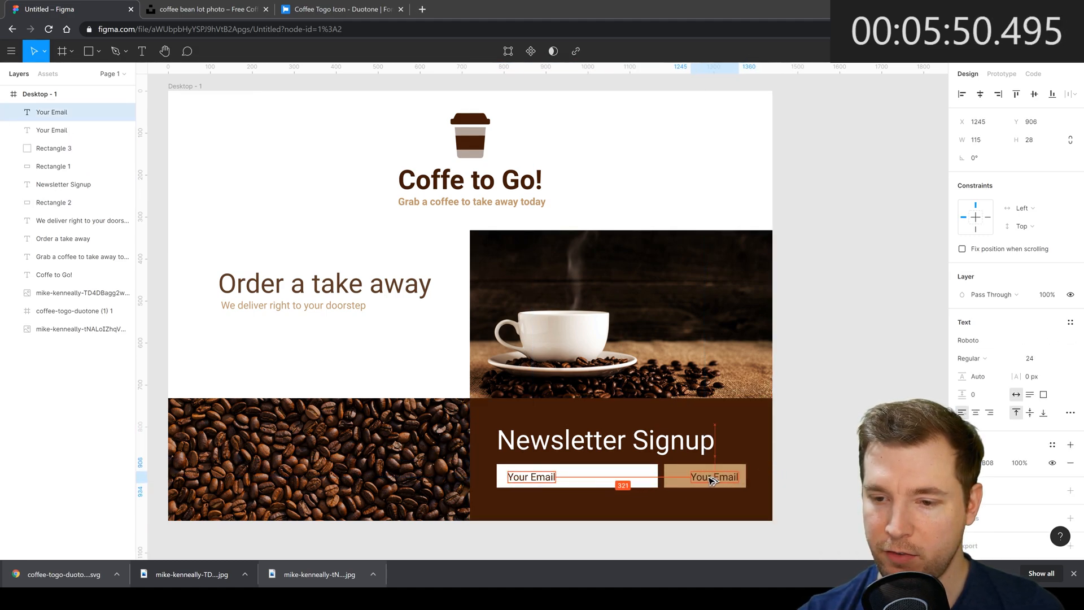
text(Si)
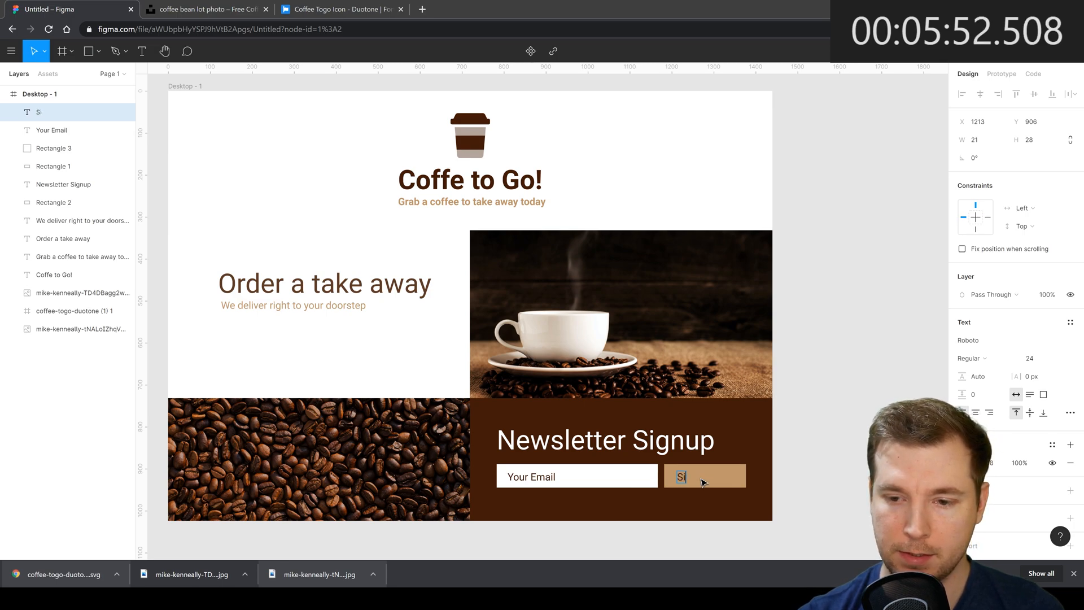
text(ubmit)
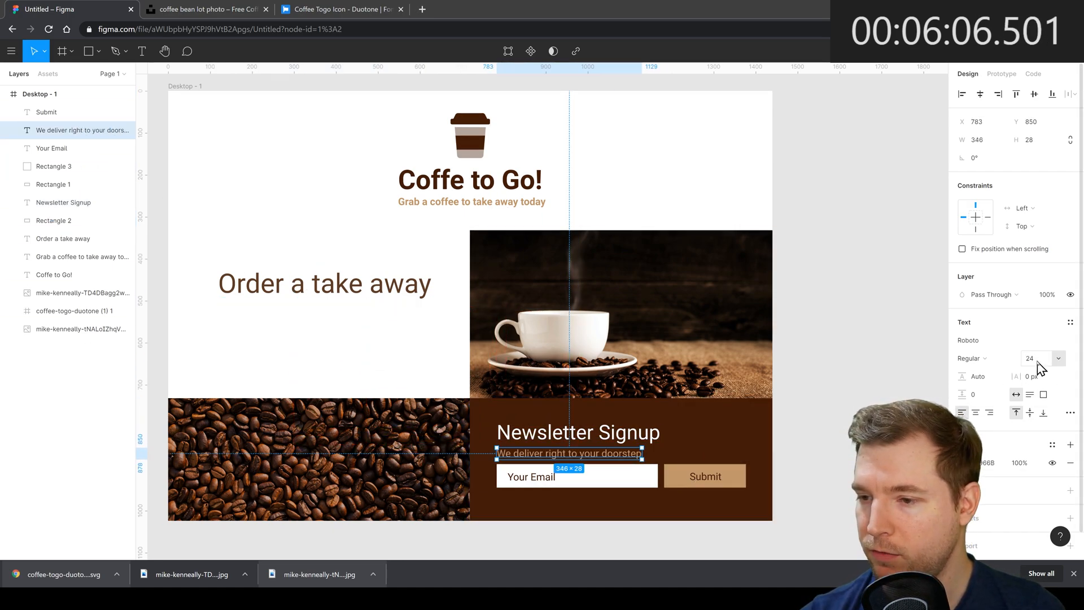
- Set the copied subline to size 20 and retype it 'Get the latest offers and special'
click(1029, 358)
text(Latest offers and)
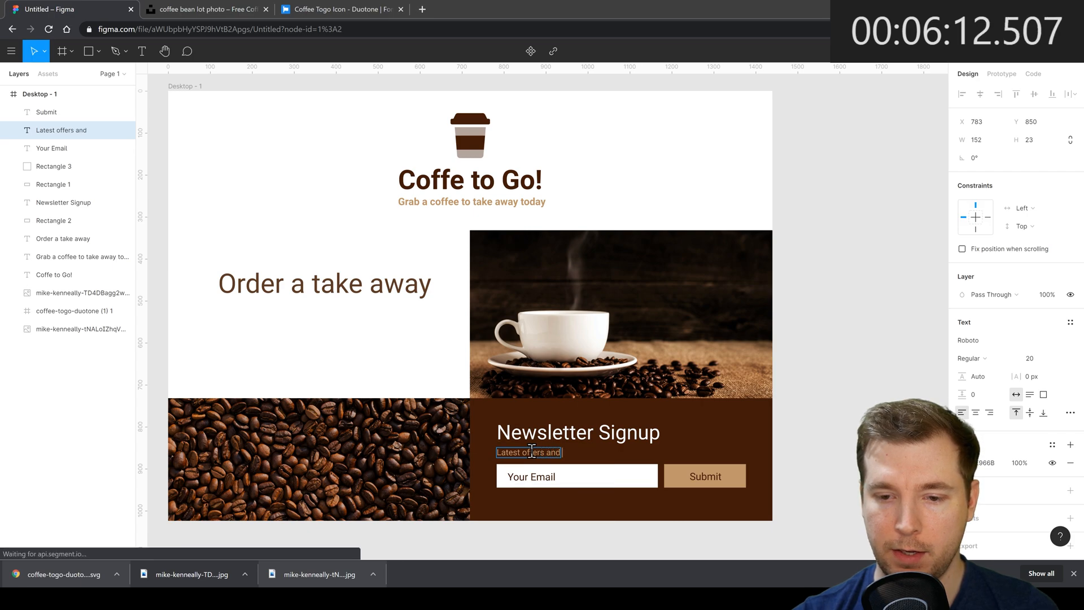
text(specil)
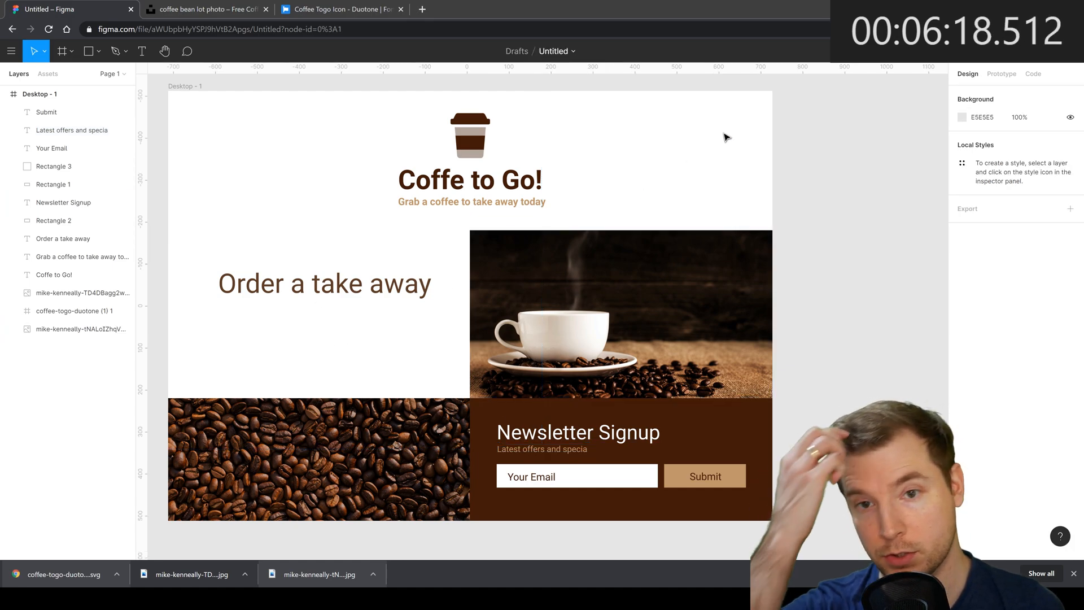
mouse_move(446, 407)
text(We deliver right to your doorstep)
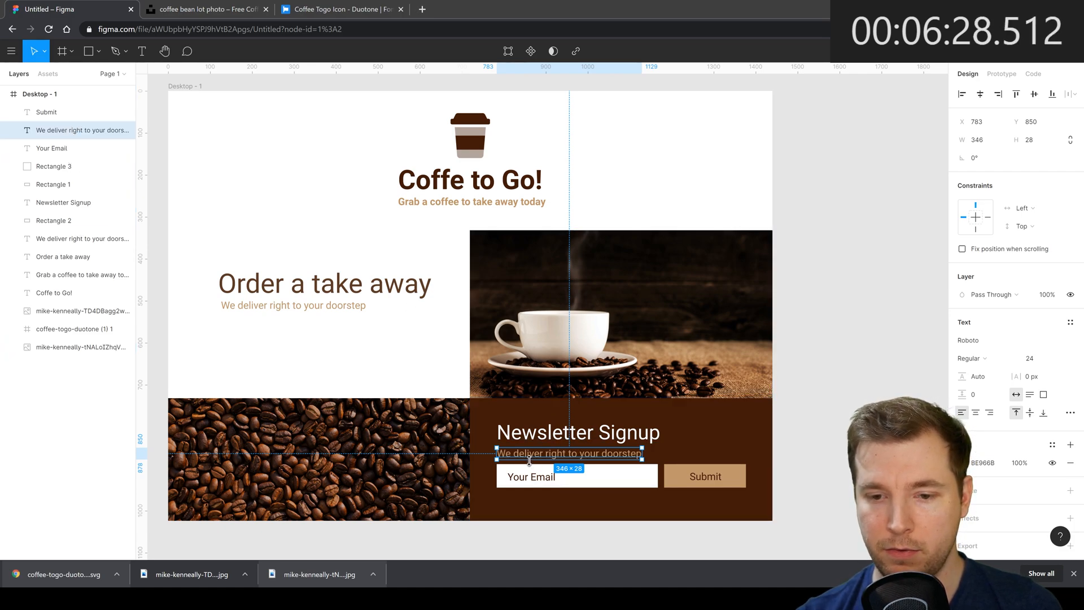
text(Get the latest offers and special)
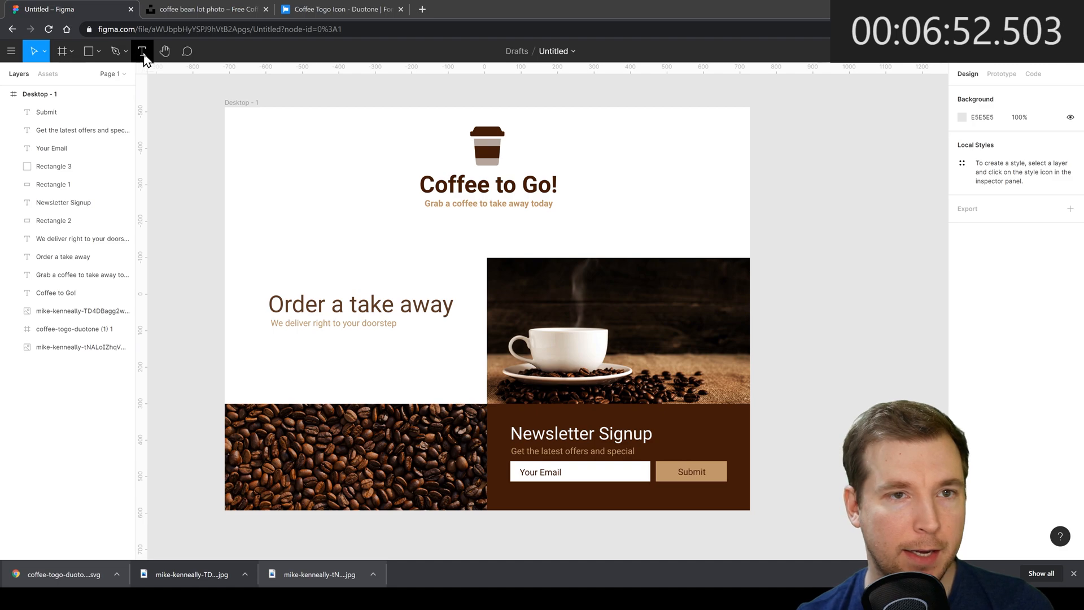
- Draw a full-width navigation bar and fill it deep brown
click(89, 51)
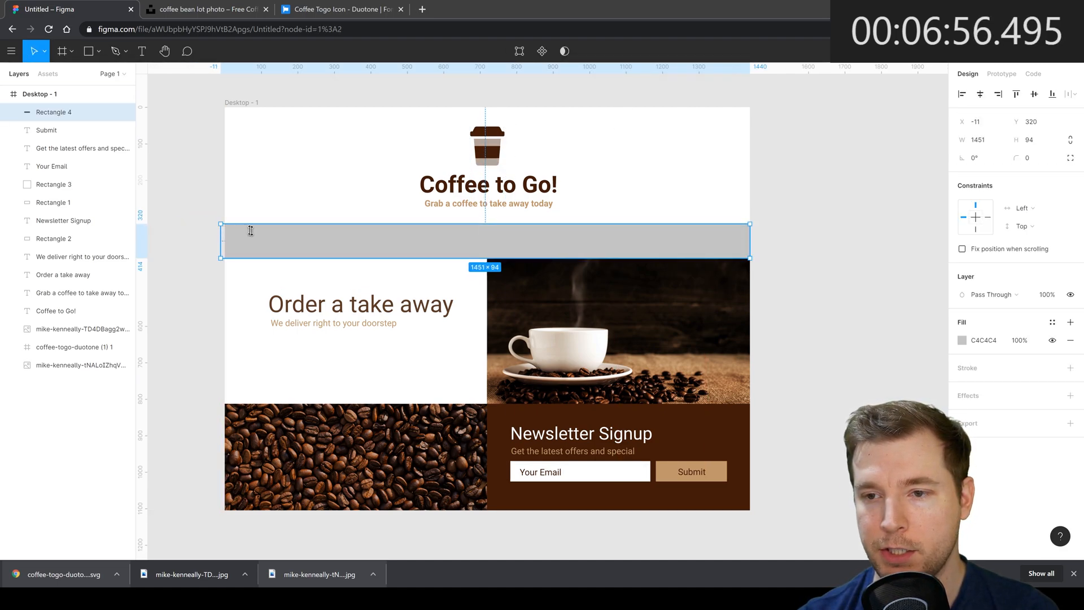
click(962, 339)
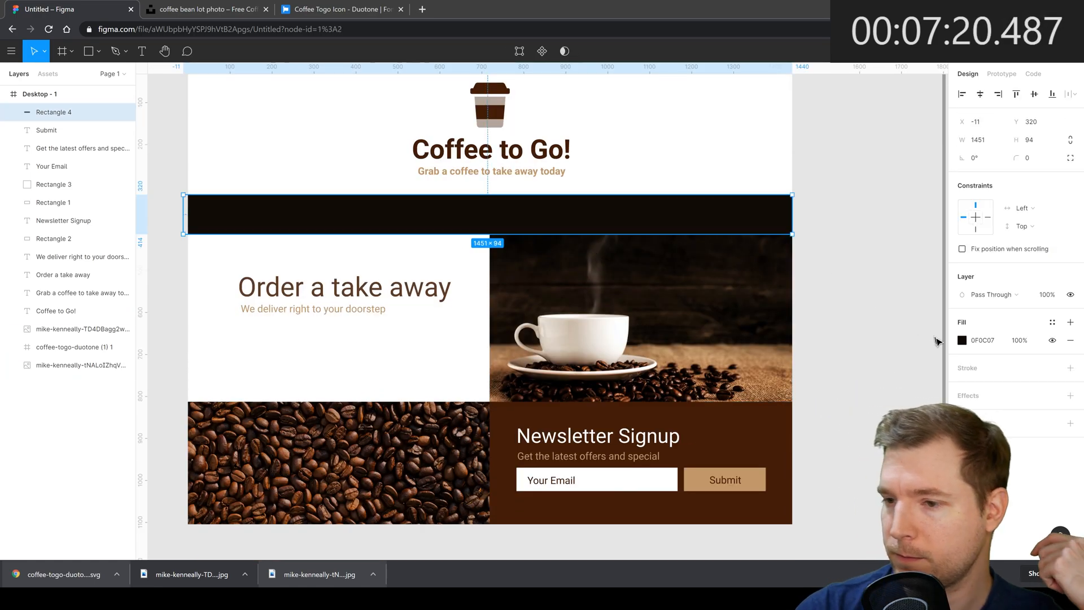
click(961, 340)
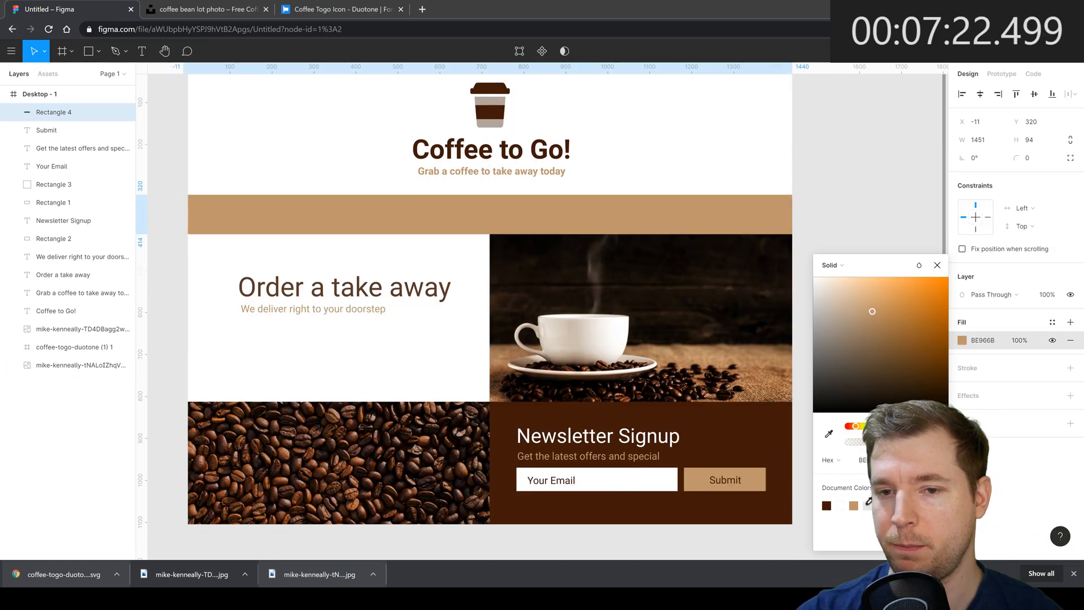
drag(872, 311, 891, 364)
text(Home)
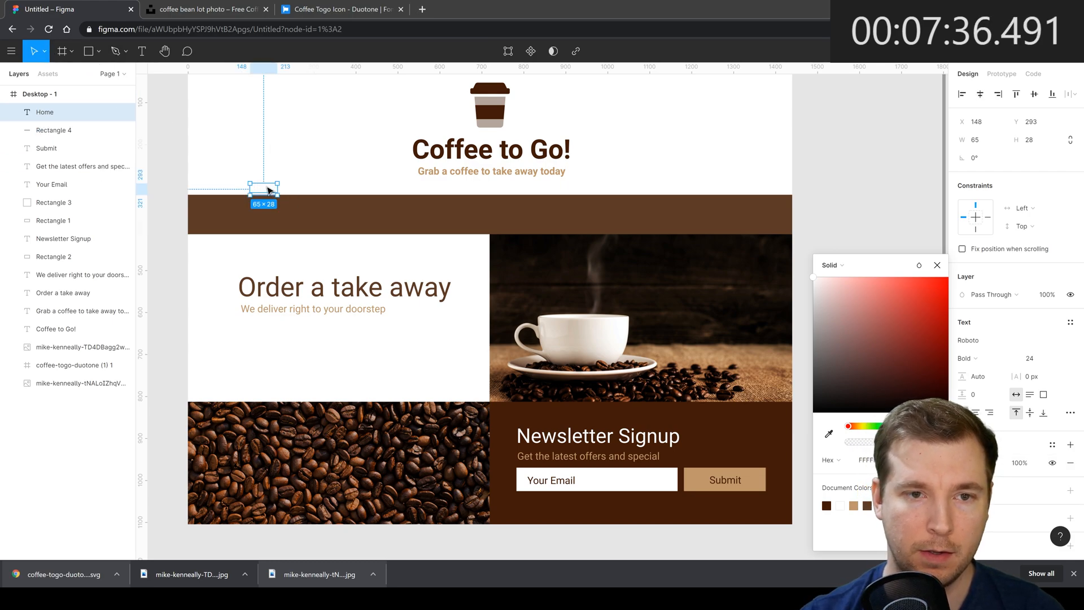
- Place Home, Menu, About Us and Contact Us labels on the bar, others set Regular weight
drag(262, 187, 407, 211)
text(Menu)
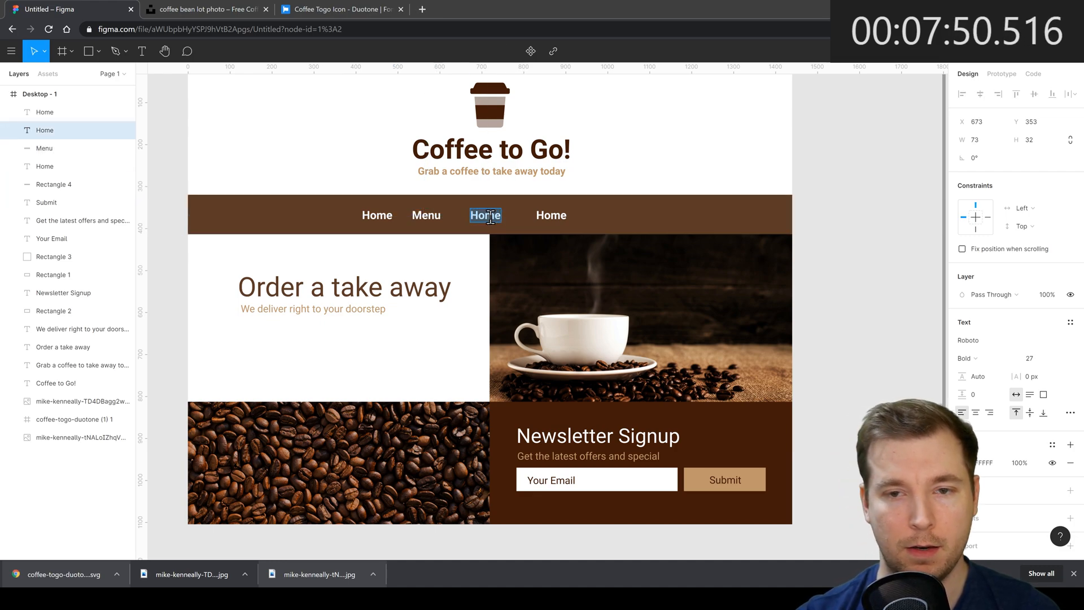
text(About u)
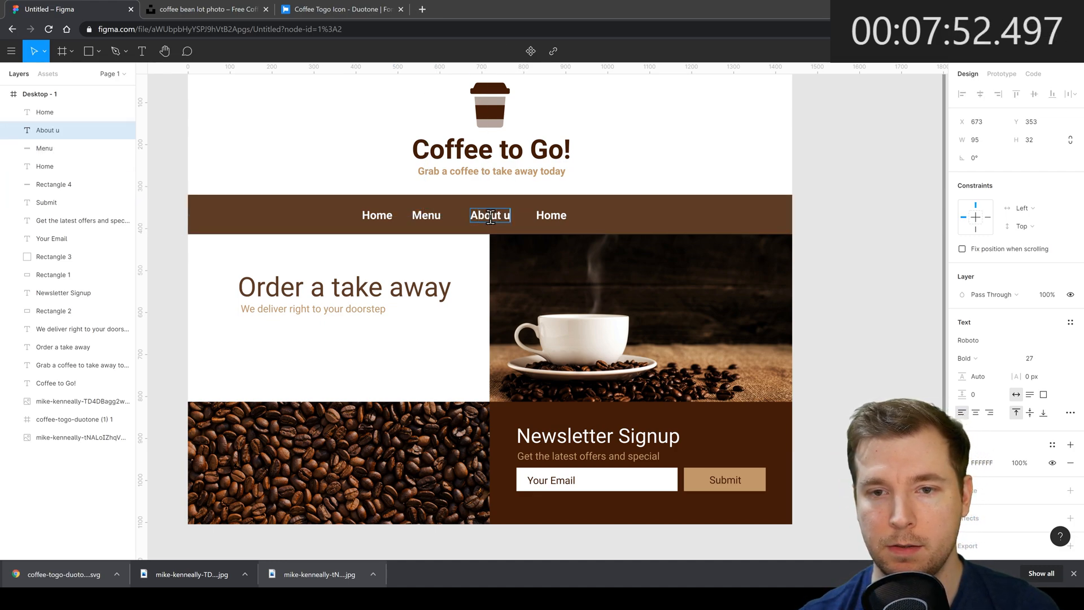
click(551, 215)
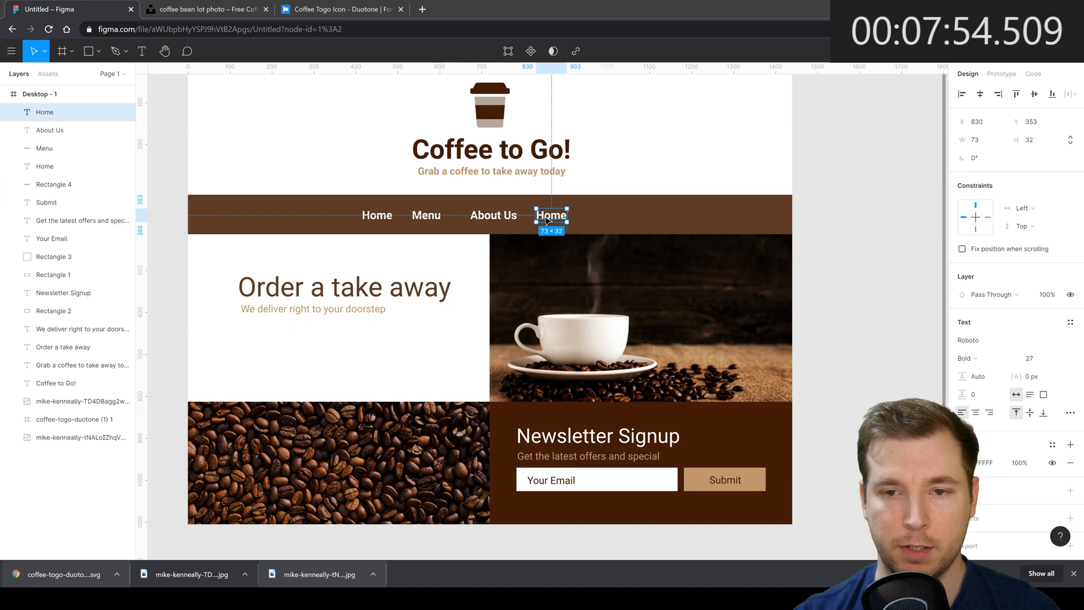
text(Contact Us)
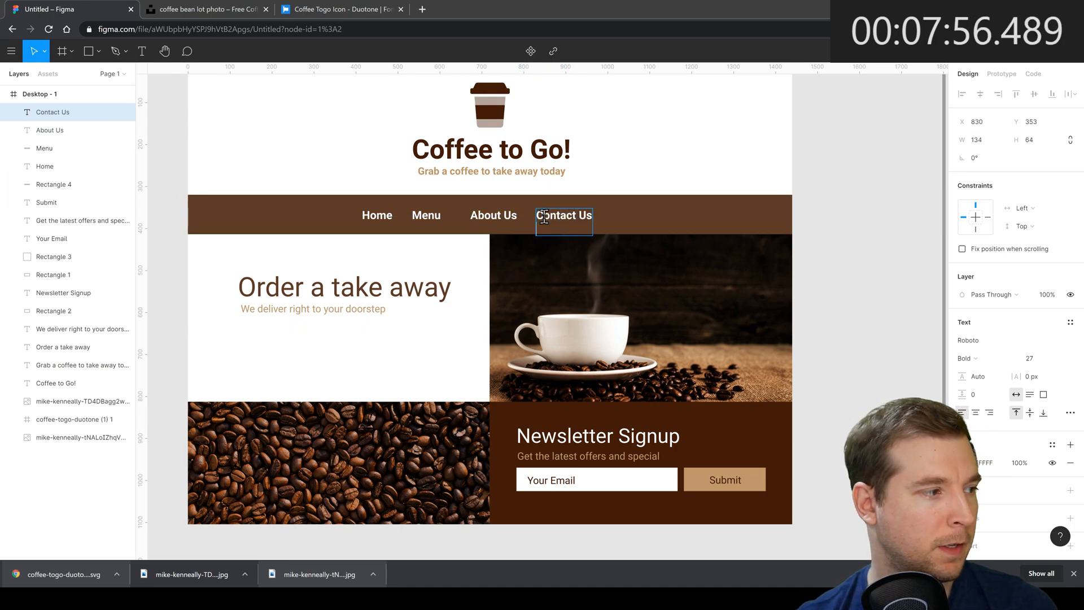
mouse_move(329, 232)
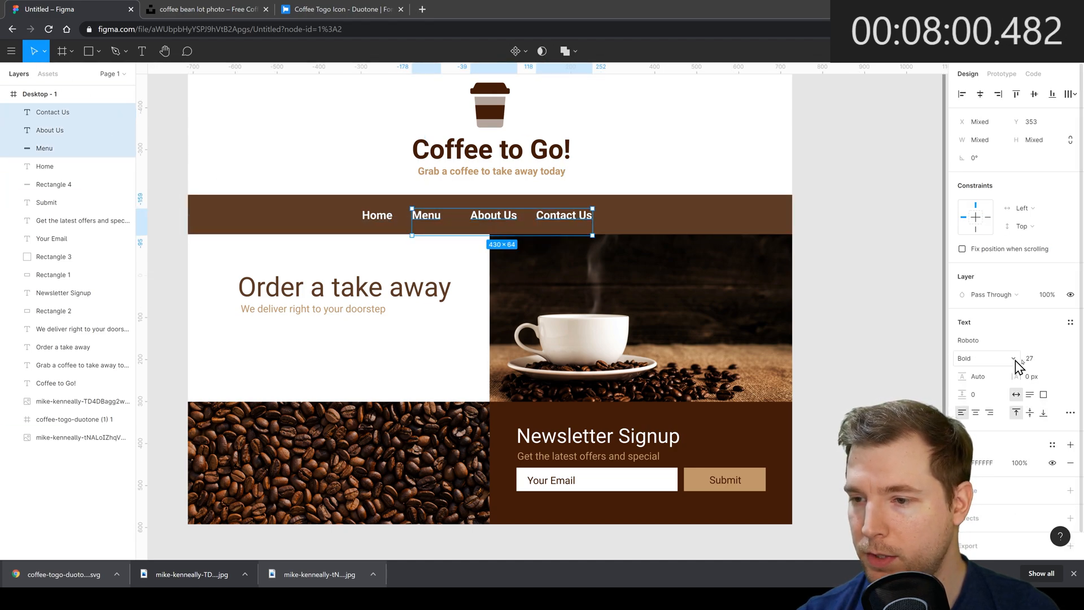
click(982, 358)
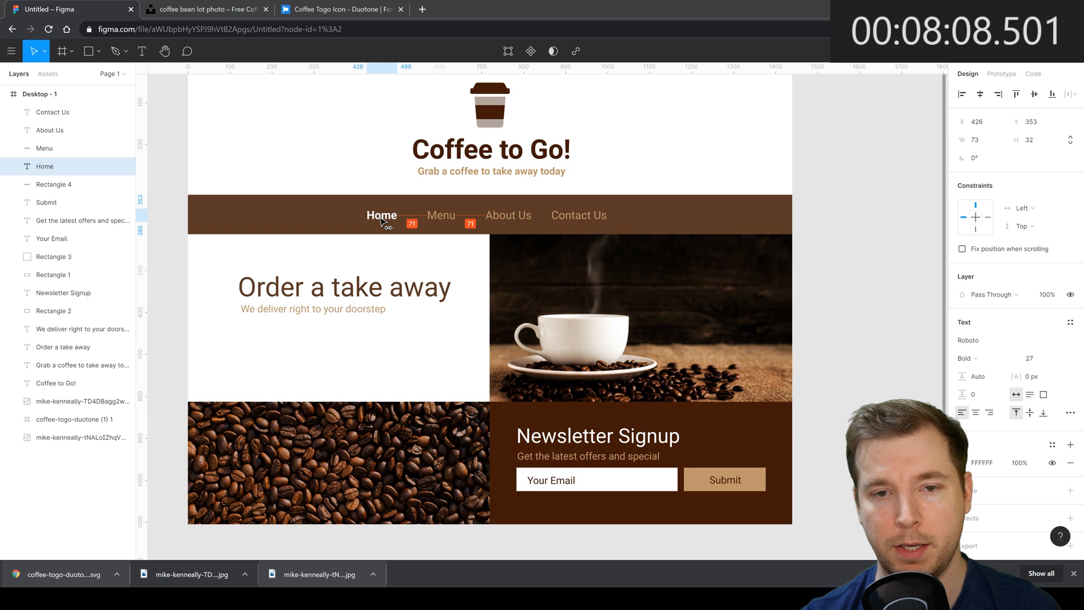
- Copy the Submit button under the doorstep subline and relabel it 'Order Now'
click(706, 137)
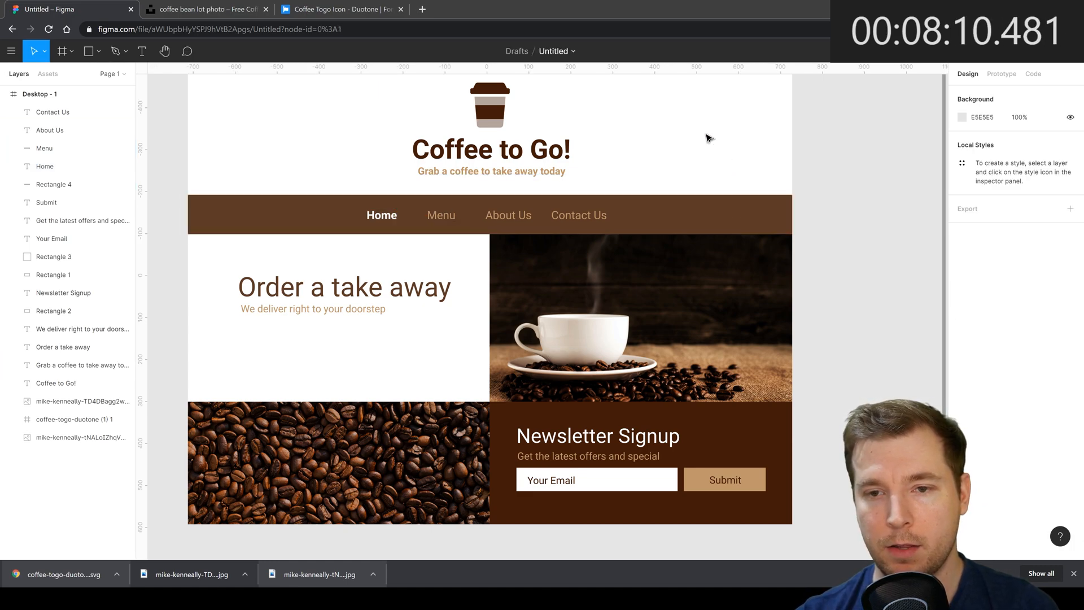
scroll(down, 3)
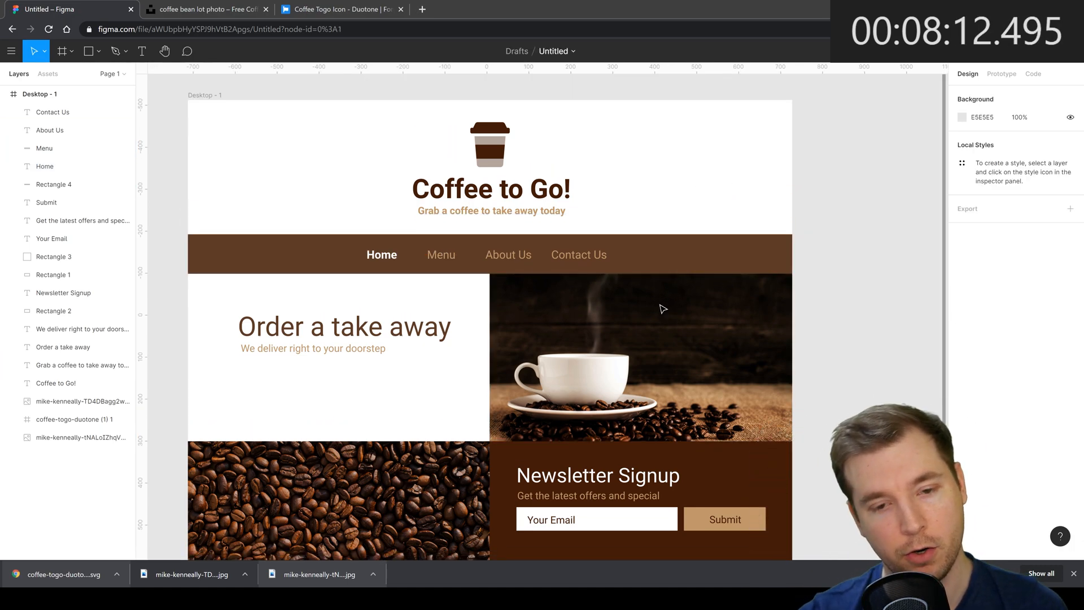
click(724, 519)
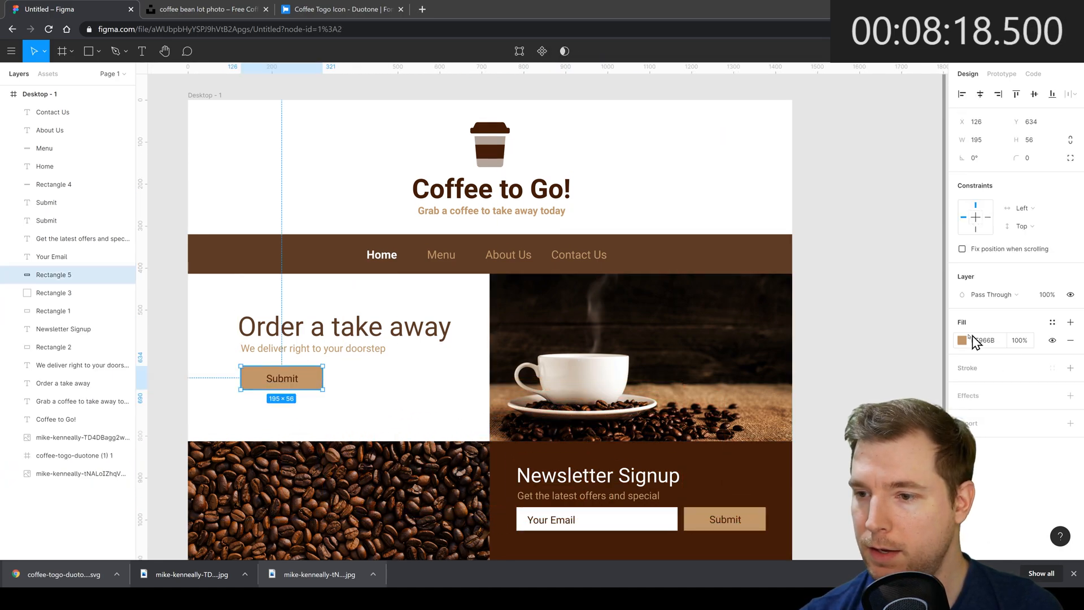
double_click(281, 378)
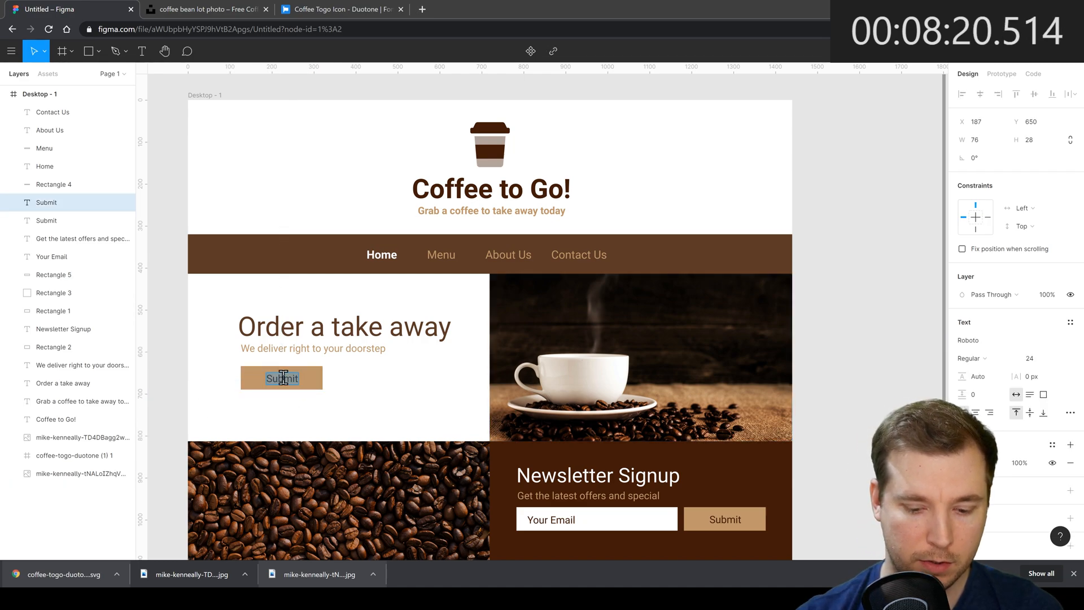
text(Order Now)
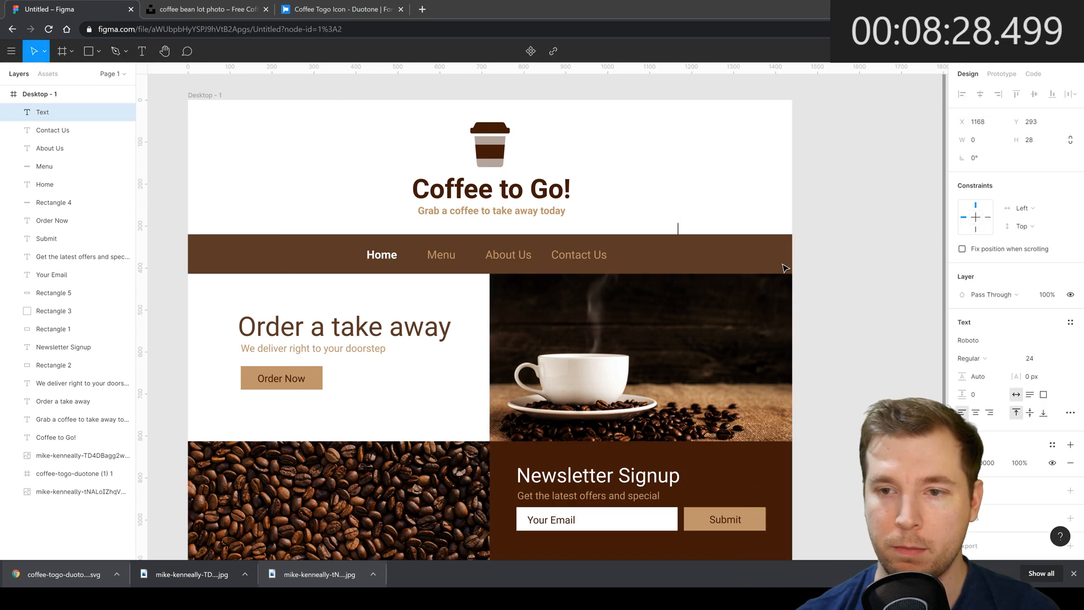
text(1300 000)
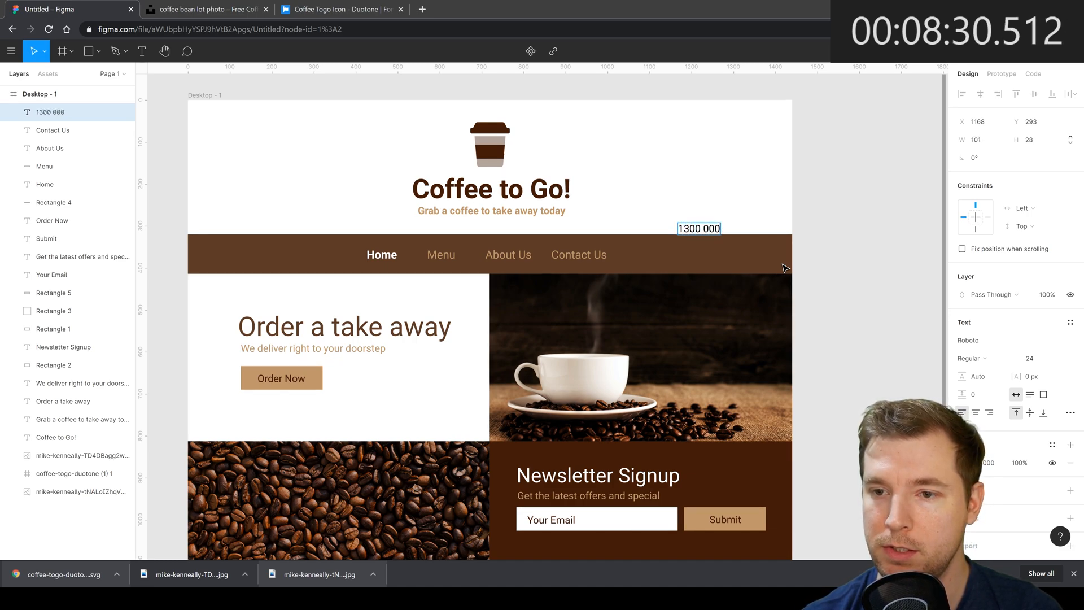
text(200)
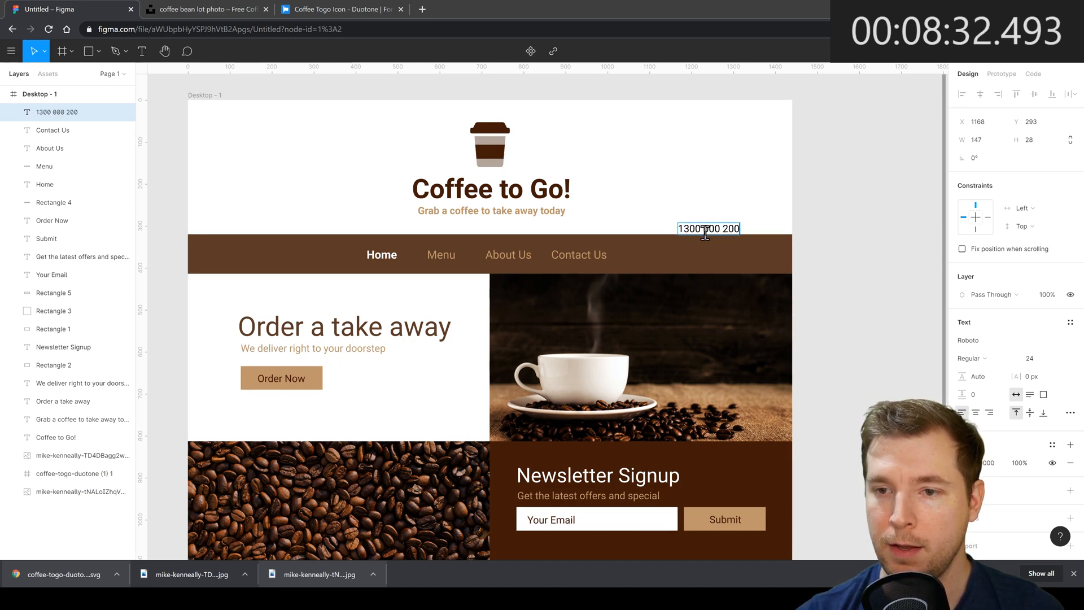
drag(708, 228, 659, 253)
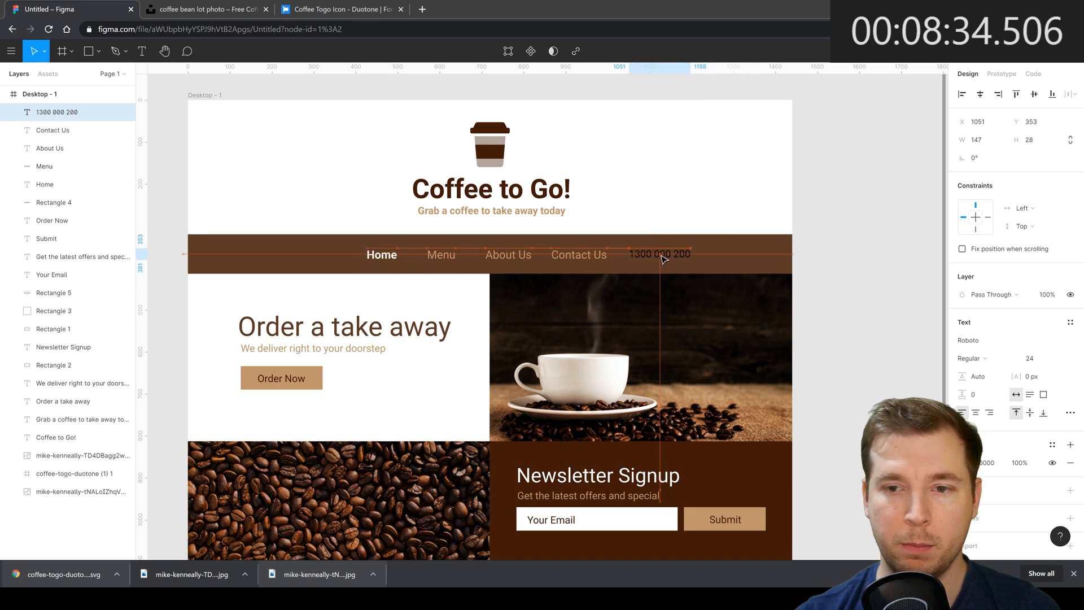
drag(660, 254, 740, 255)
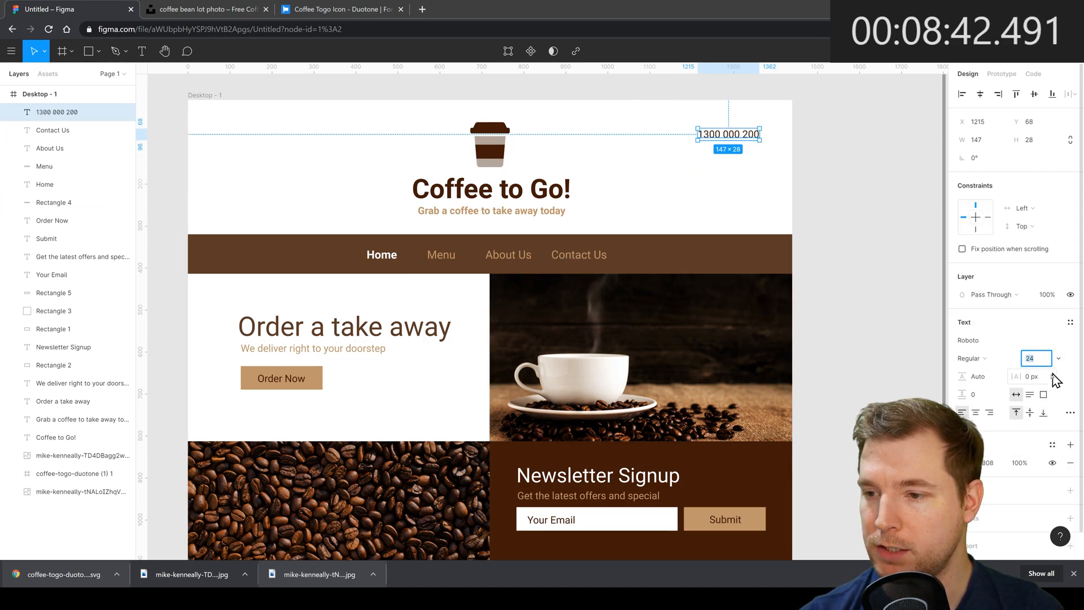
text(48)
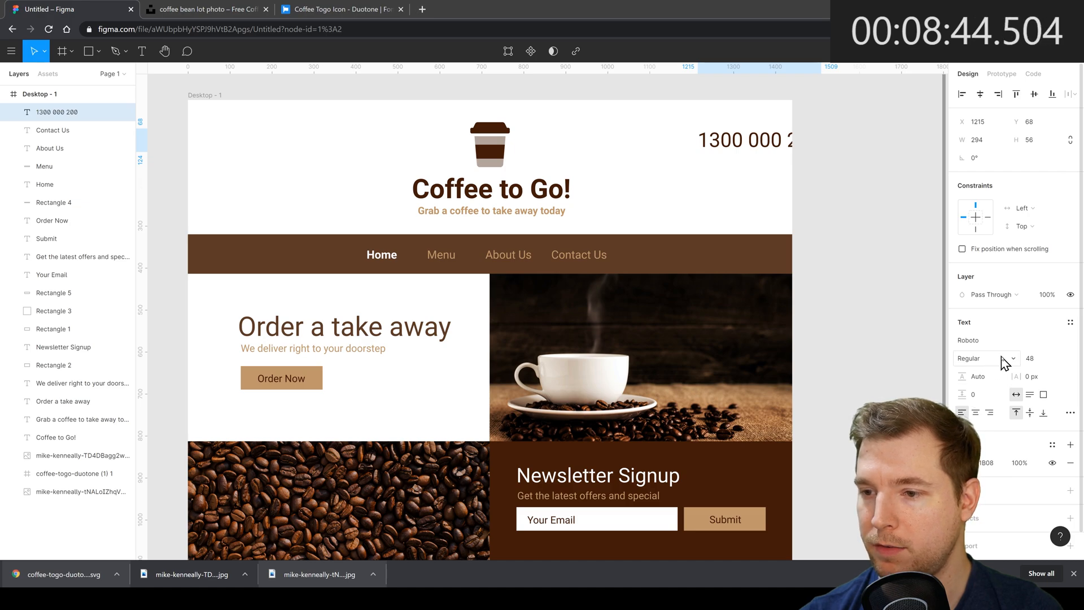
click(754, 139)
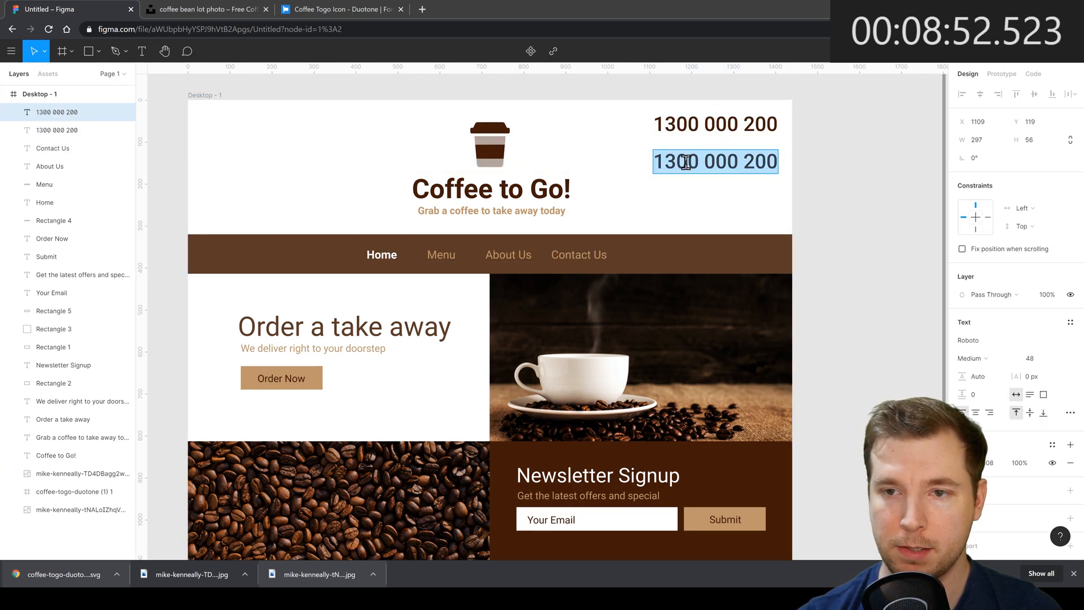
text(Call us now)
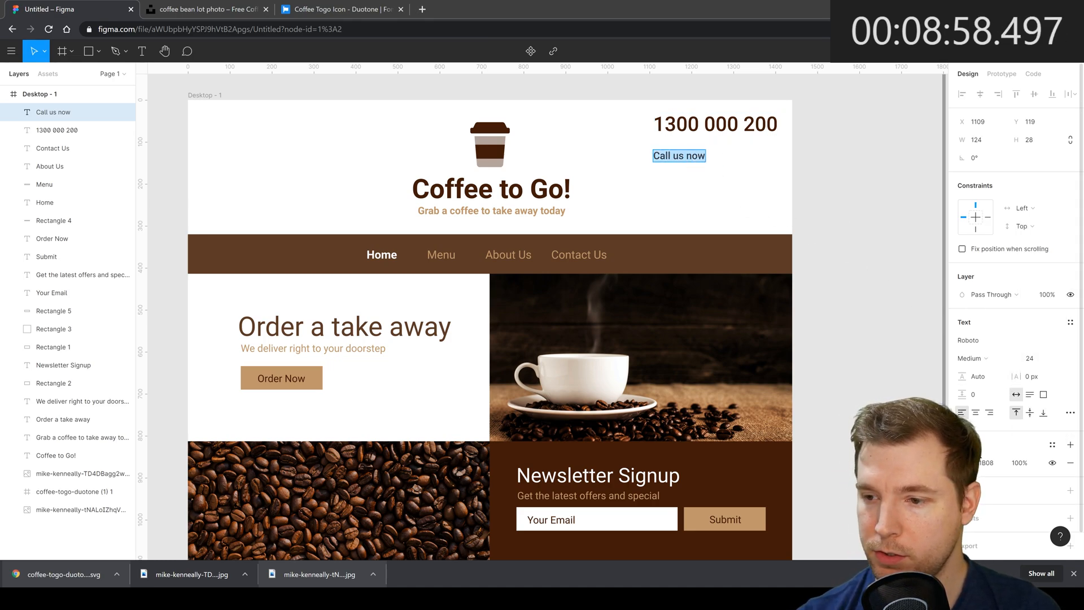
click(975, 462)
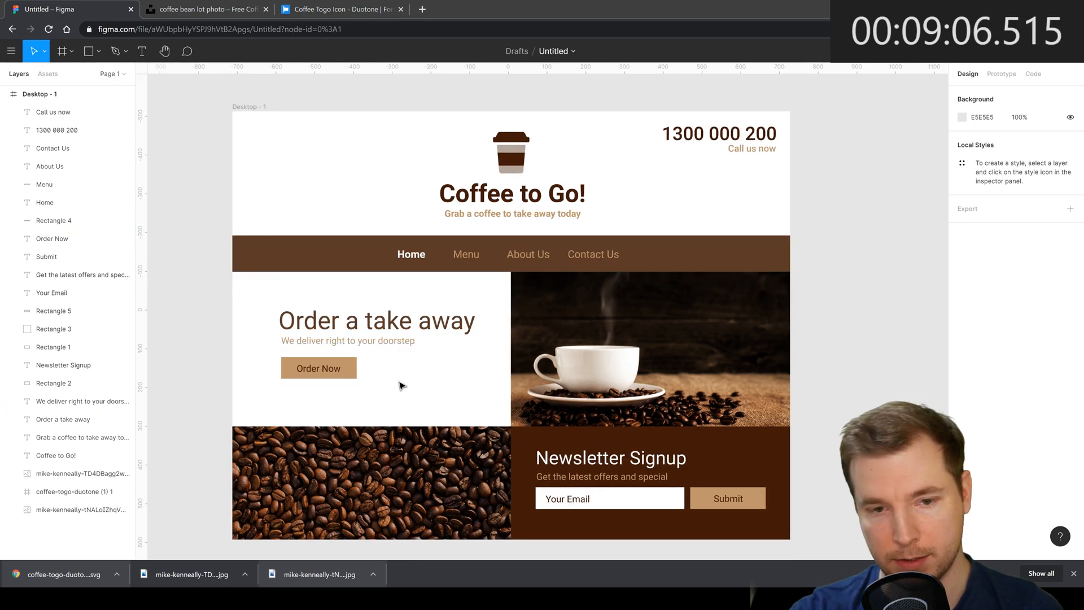
- Nudge the 'Order a take away' headline and subtitle down, then select the Menu link
click(376, 320)
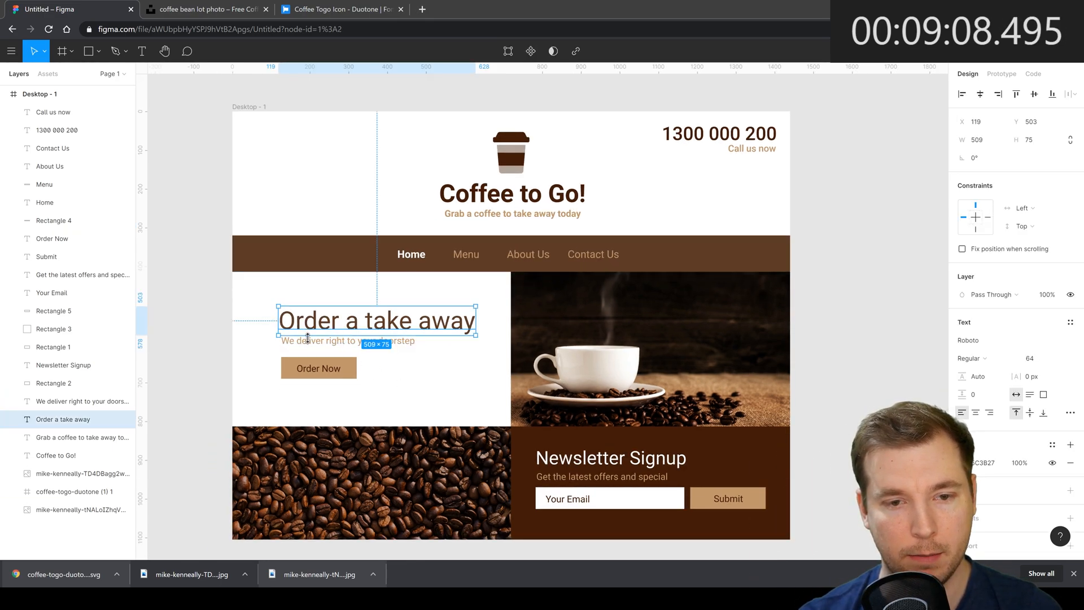
mouse_move(475, 352)
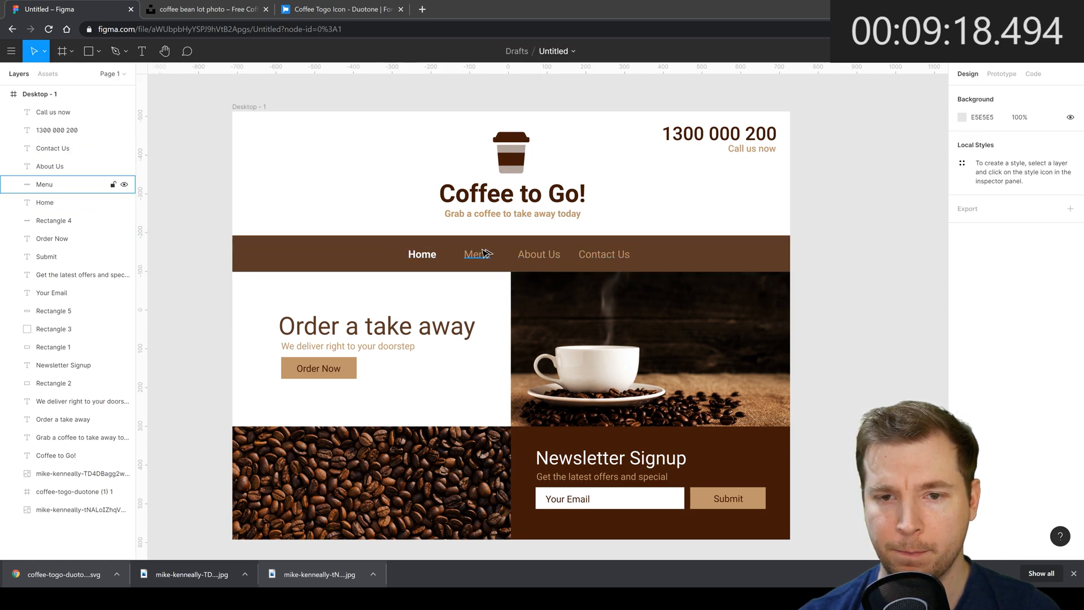
click(477, 254)
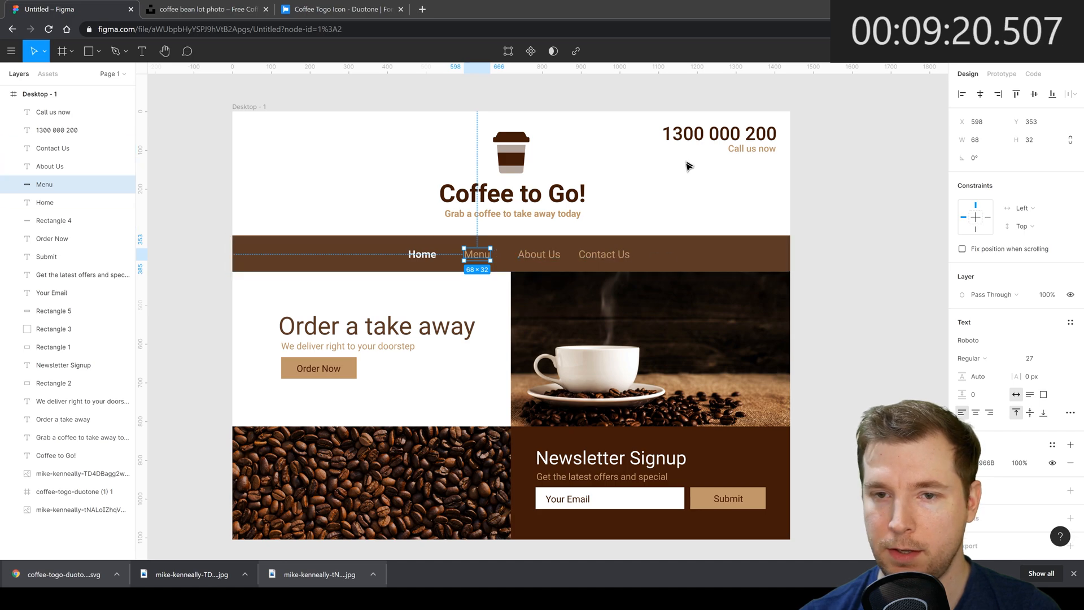